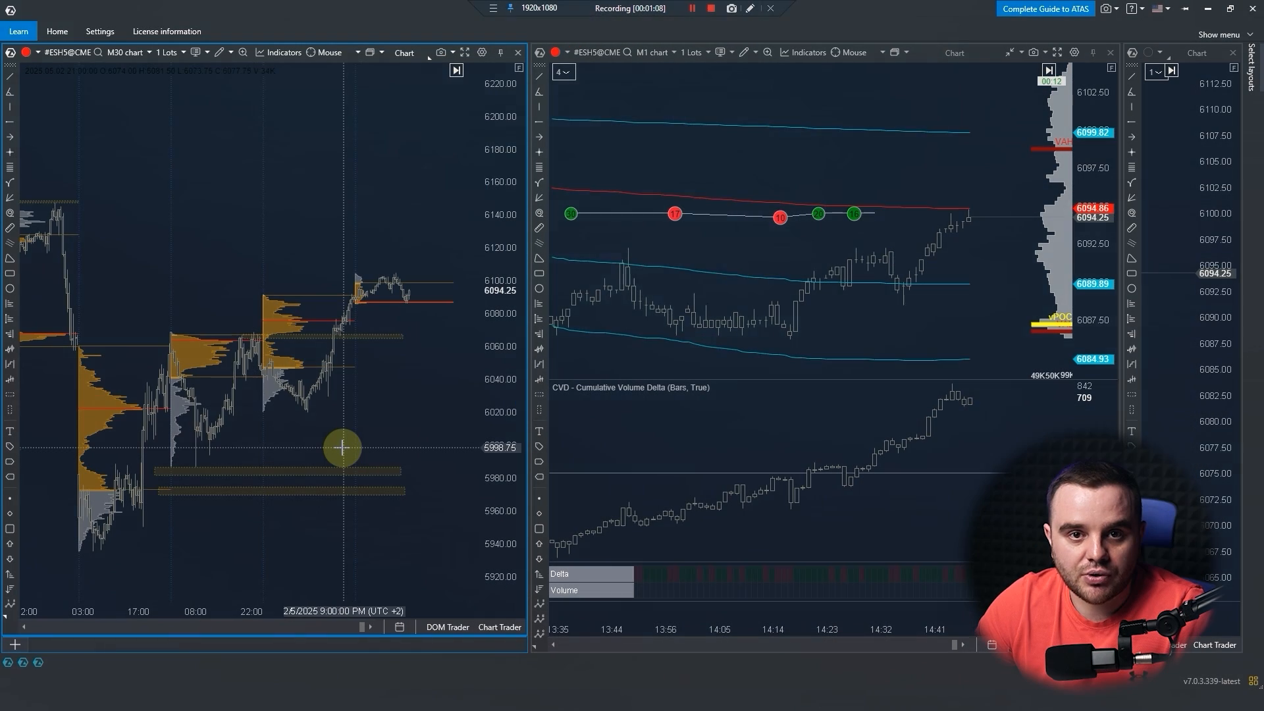
mouse_move(283, 266)
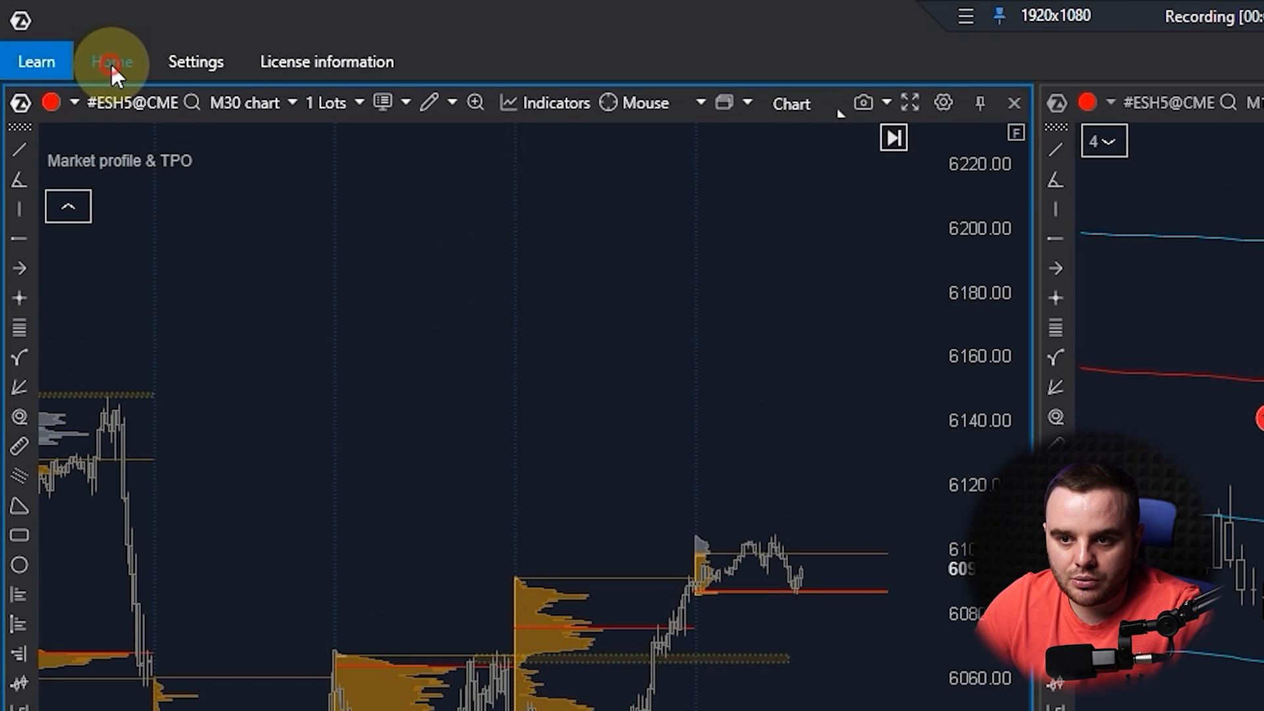
- Open the Market Replay window from the Home tab, which shows 'Replay is not connected'
left_click(113, 61)
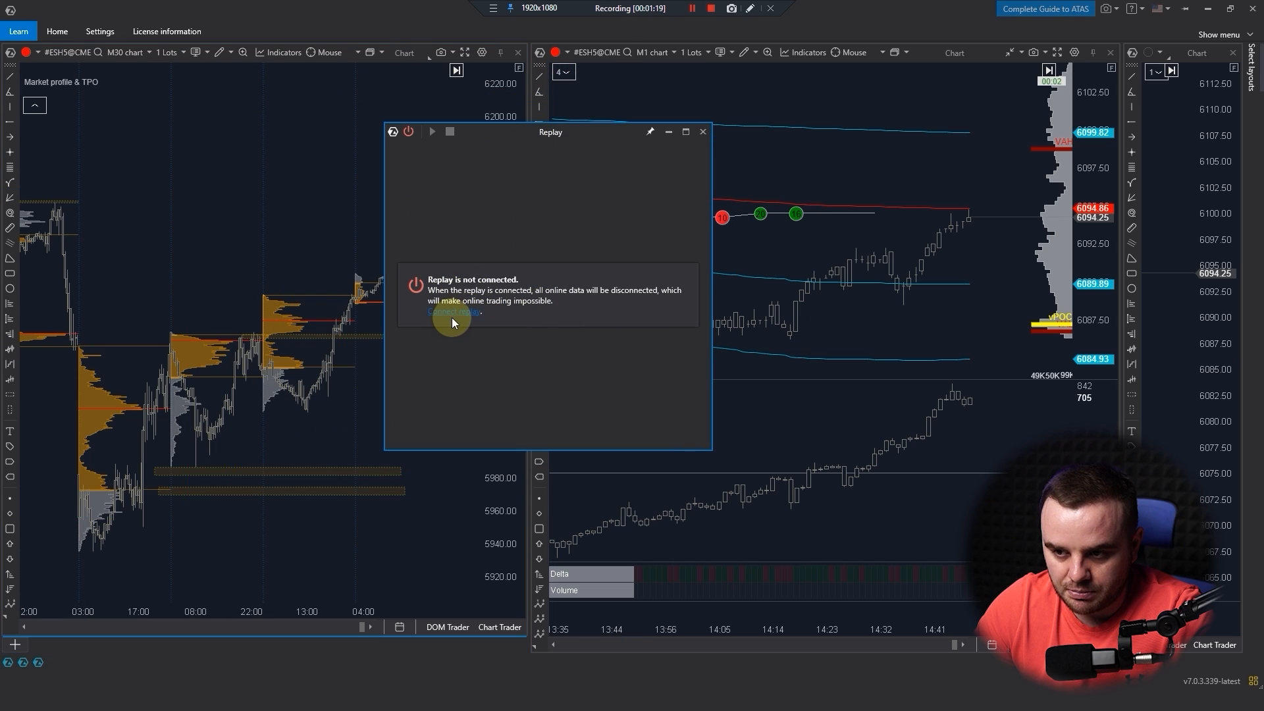
mouse_move(462, 405)
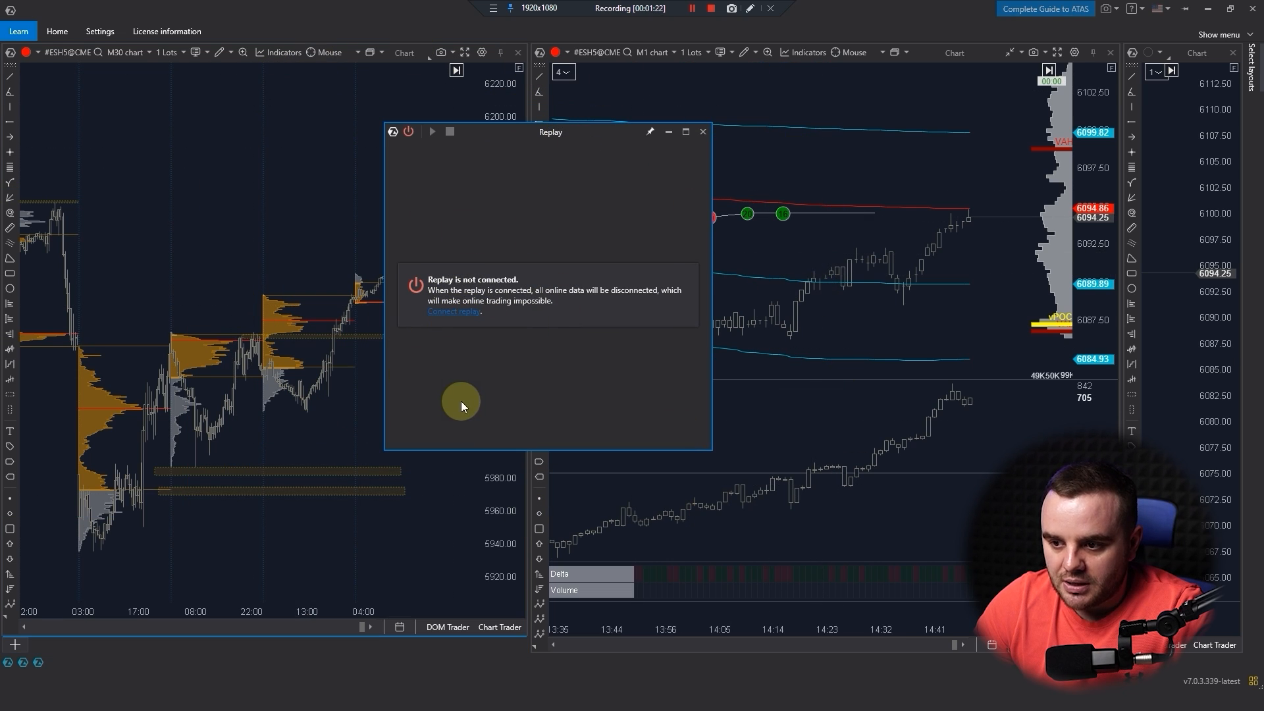
mouse_move(801, 460)
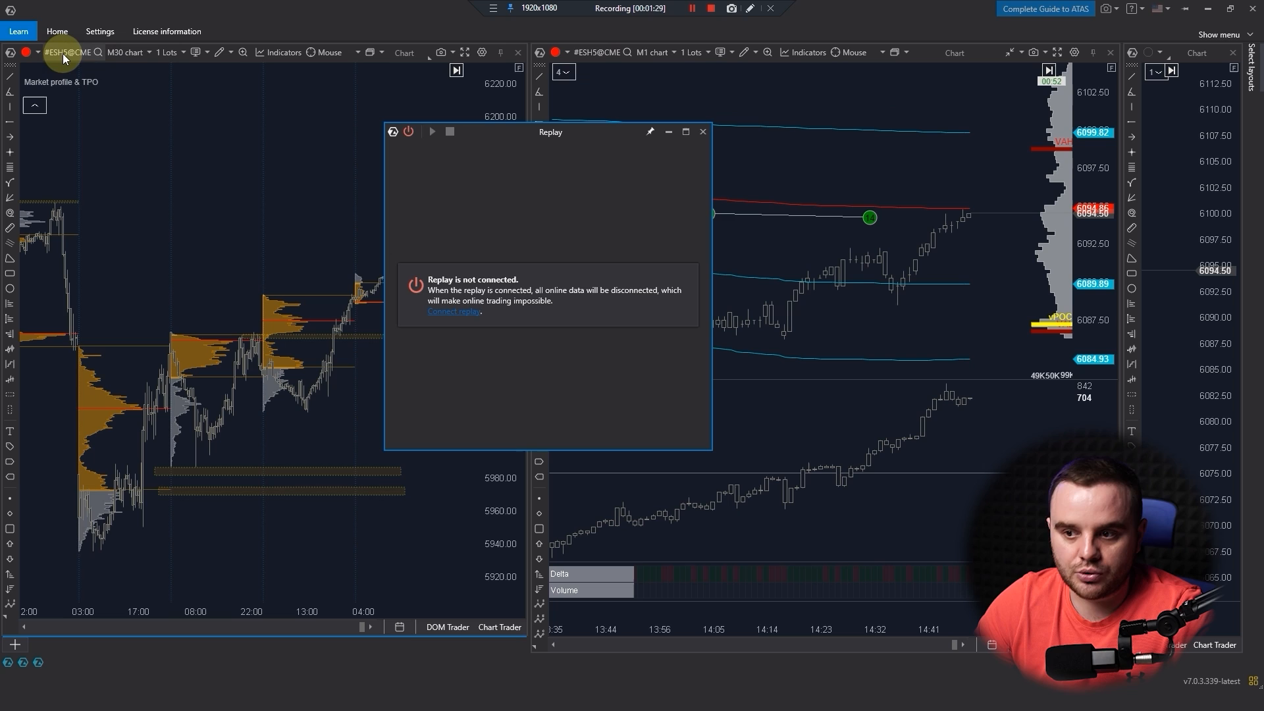
mouse_move(572, 39)
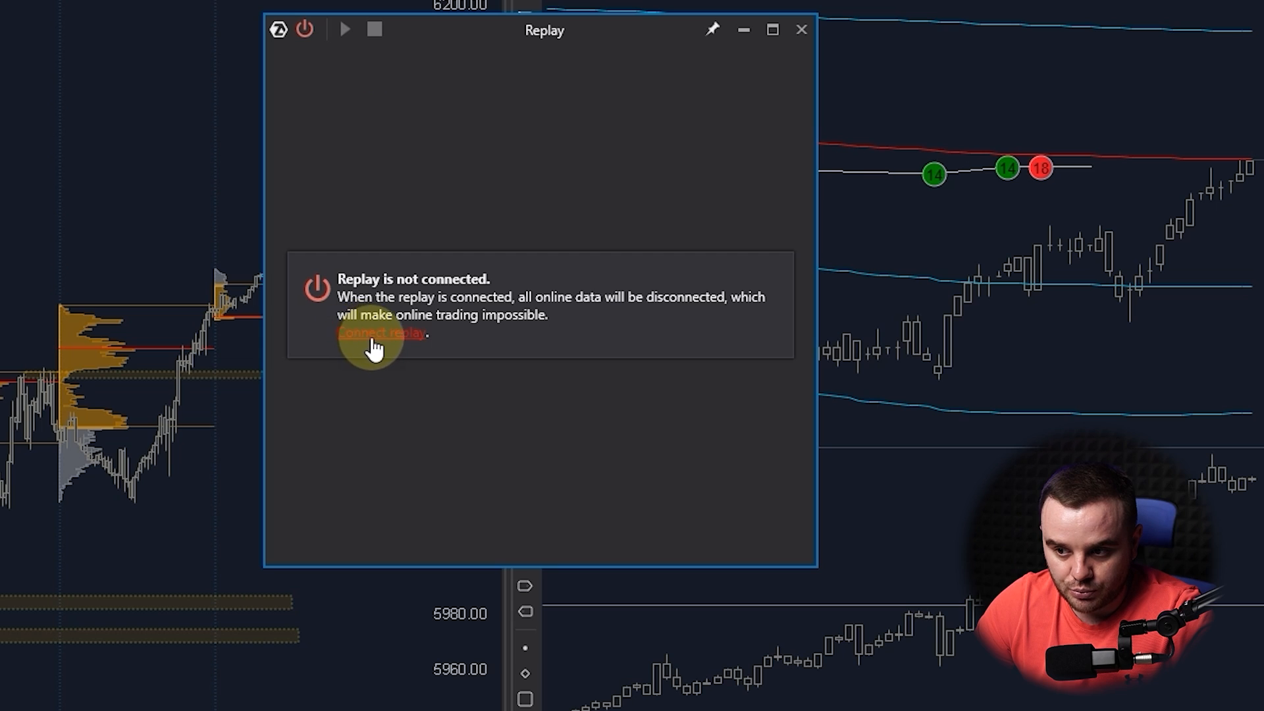
- Connect market replay and close the Replay window so the M30, M1 and M5 charts replay
left_click(380, 333)
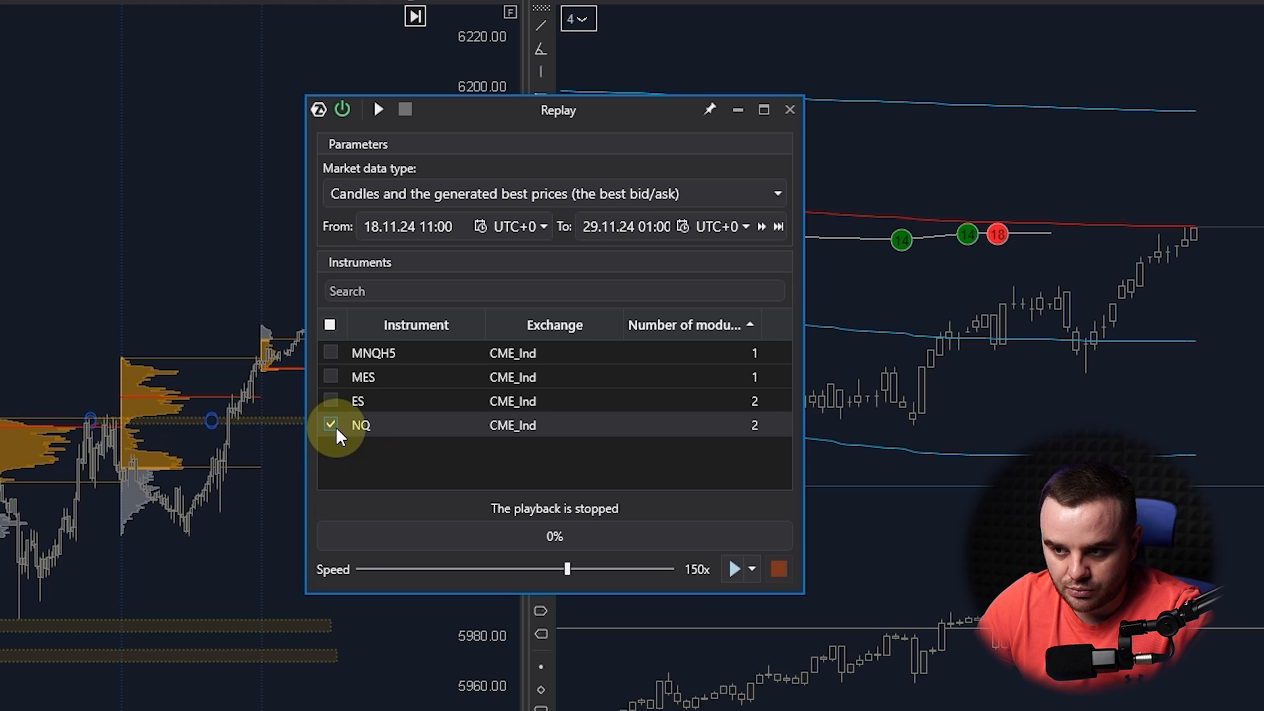
left_click(789, 109)
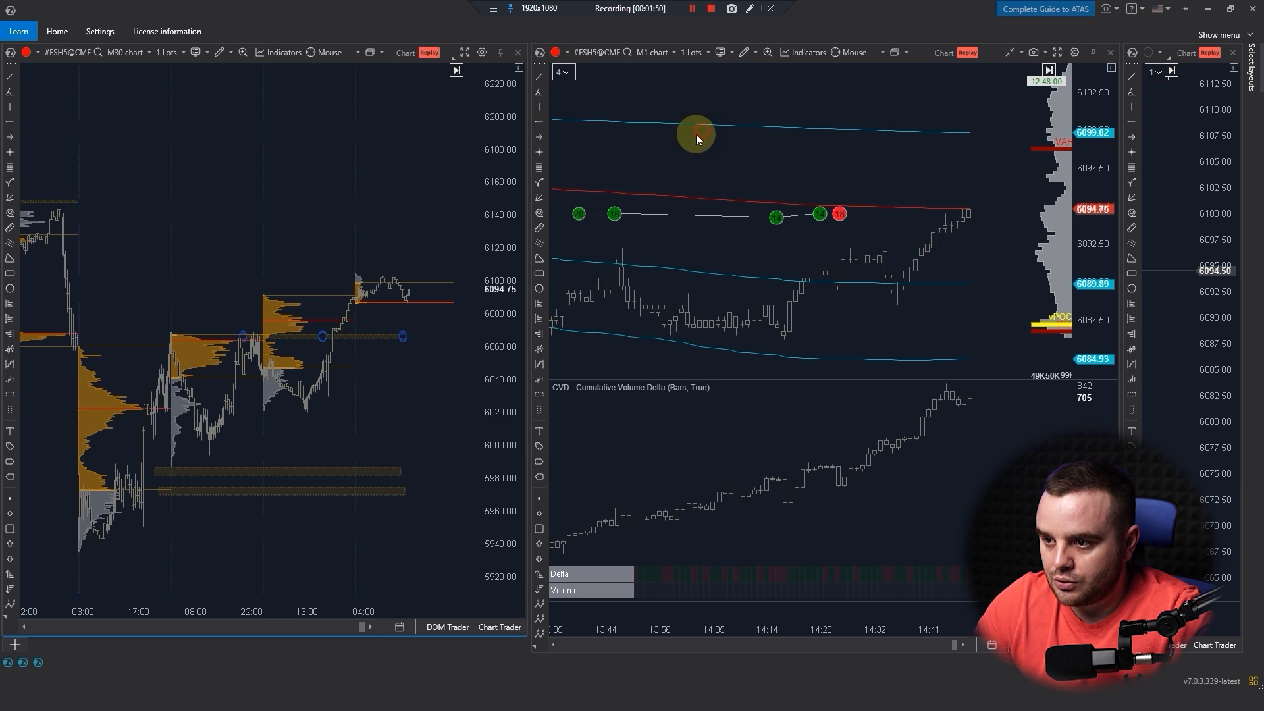
right_click(696, 137)
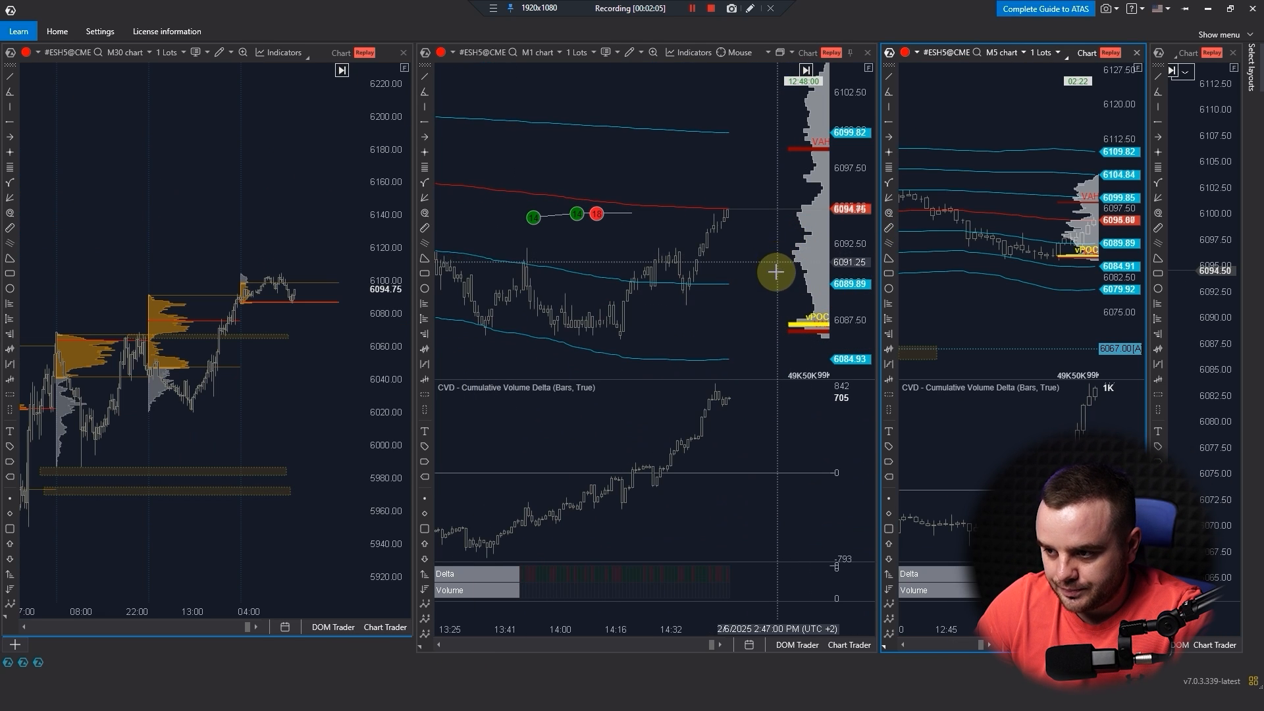
mouse_move(470, 668)
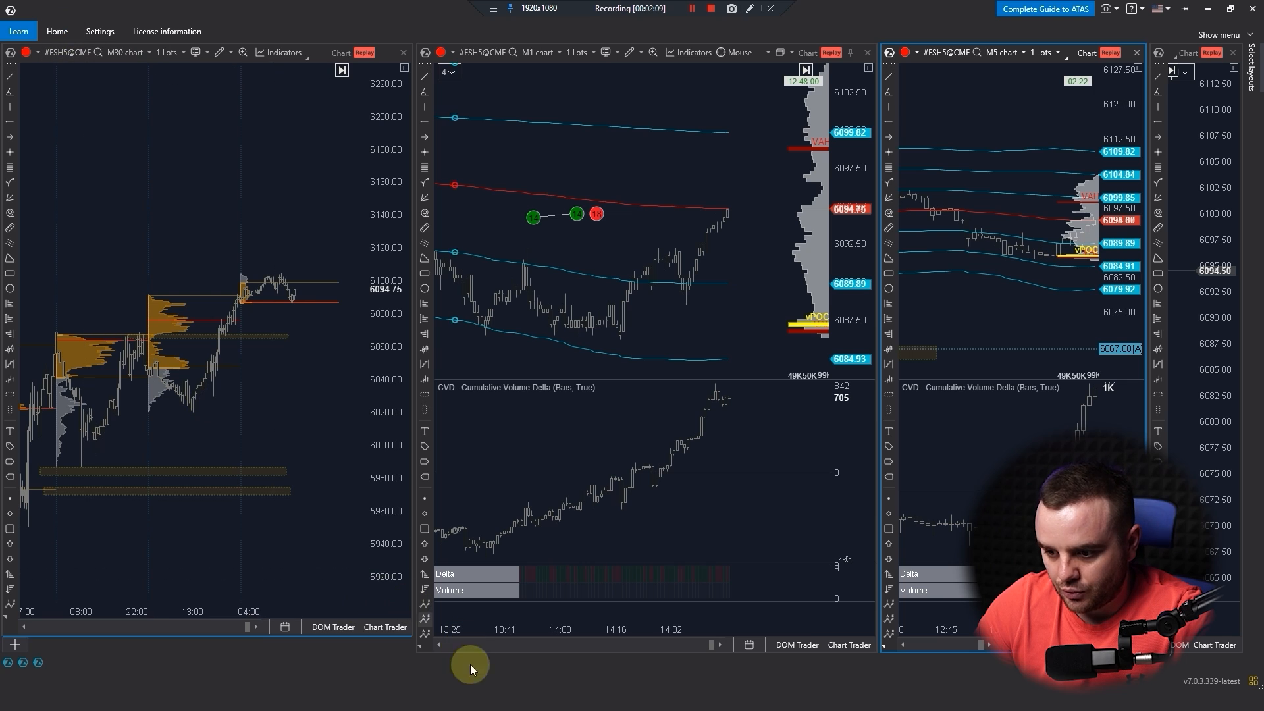
- Reopen the Replay parameters window, which shows NQ checked and playback stopped
left_click(57, 31)
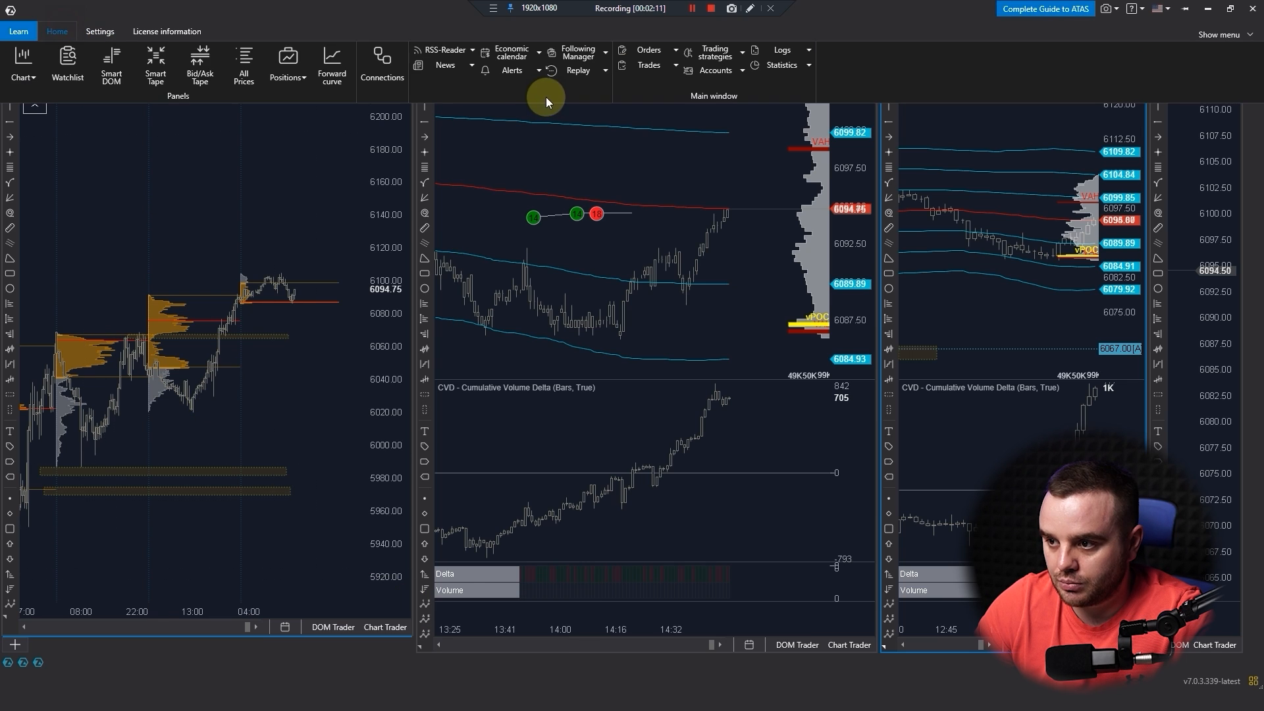
left_click(578, 70)
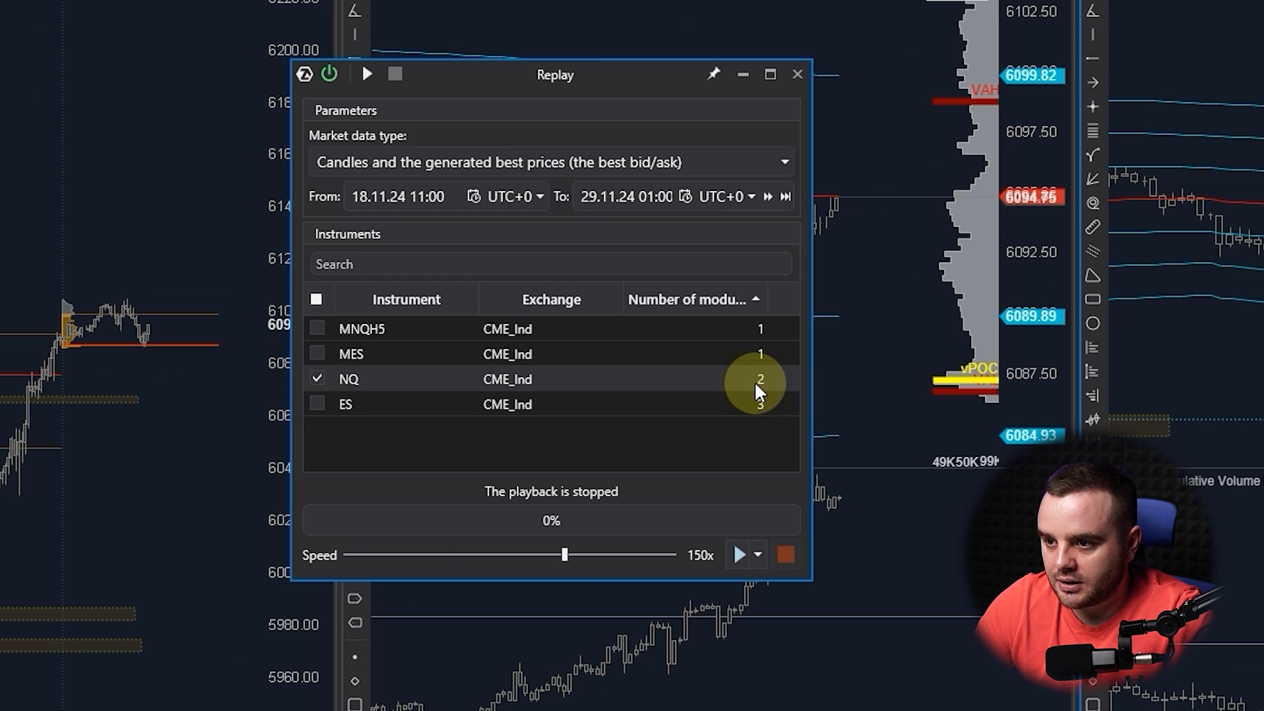
mouse_move(750, 420)
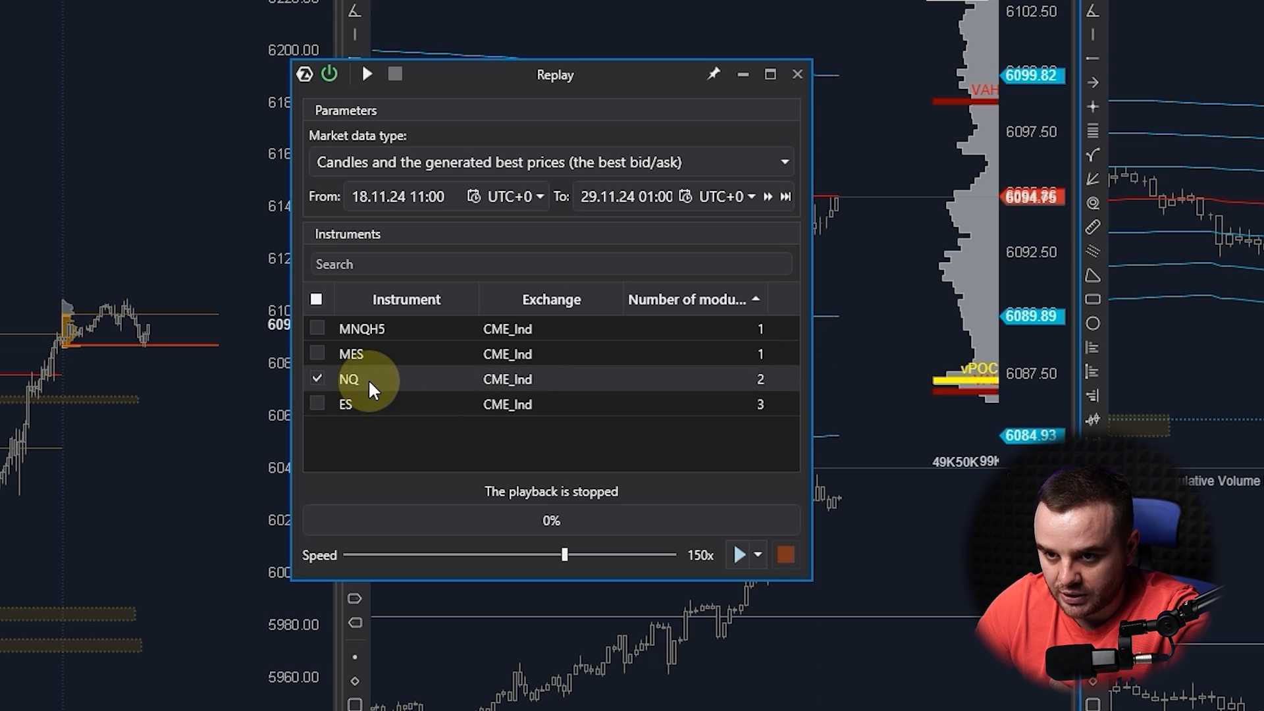
mouse_move(448, 415)
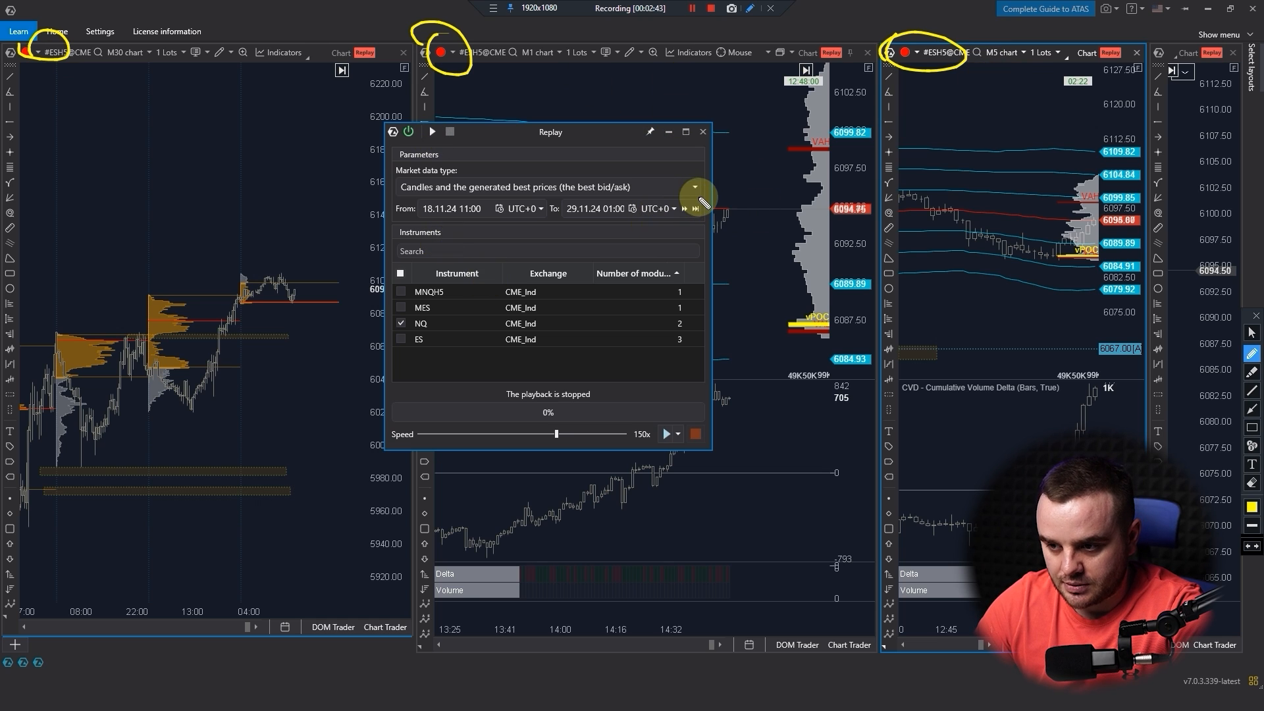
mouse_move(427, 323)
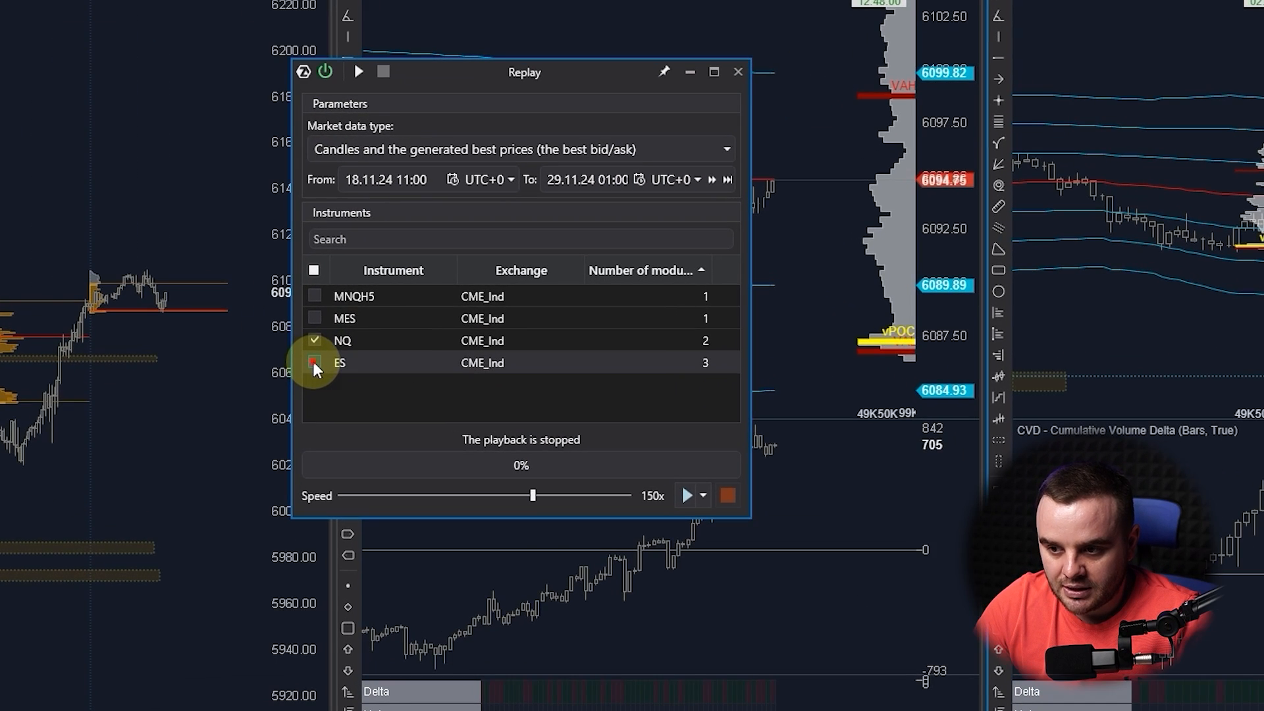
- Switch the replay instrument to ES with dates 14.01.25 11:00 to 06.02.25 01:00
left_click(314, 363)
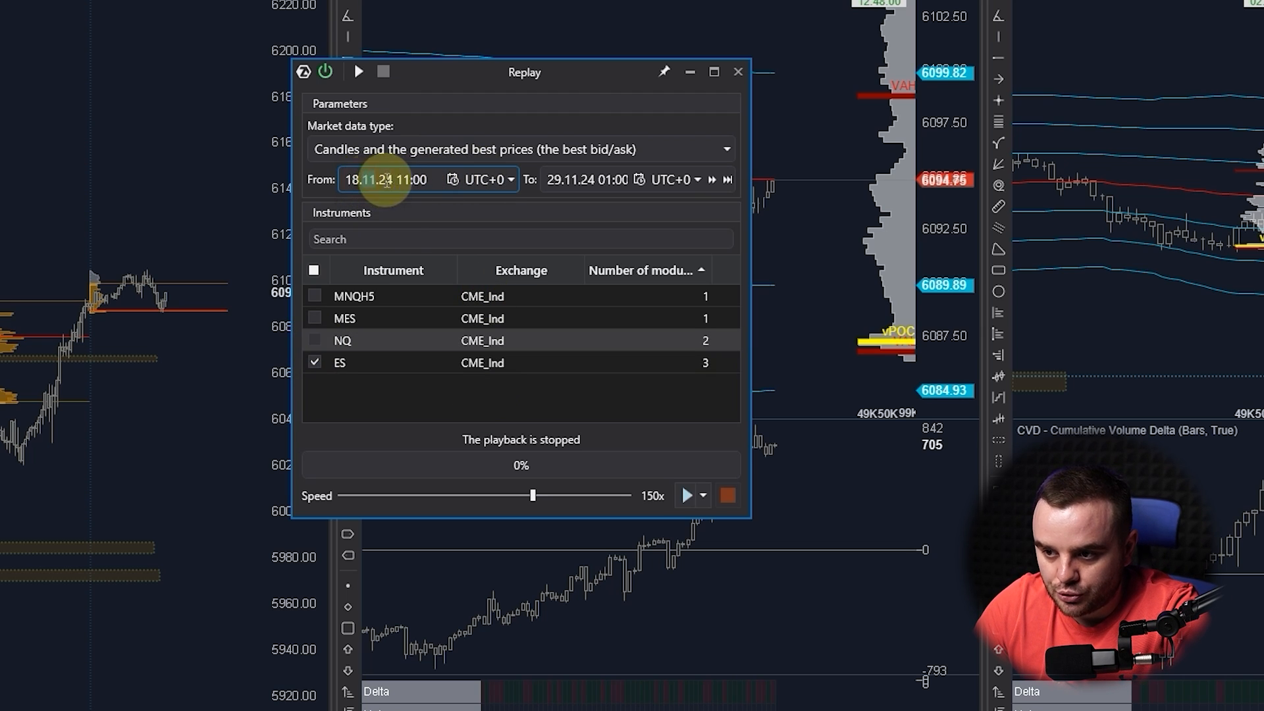
left_click(385, 179)
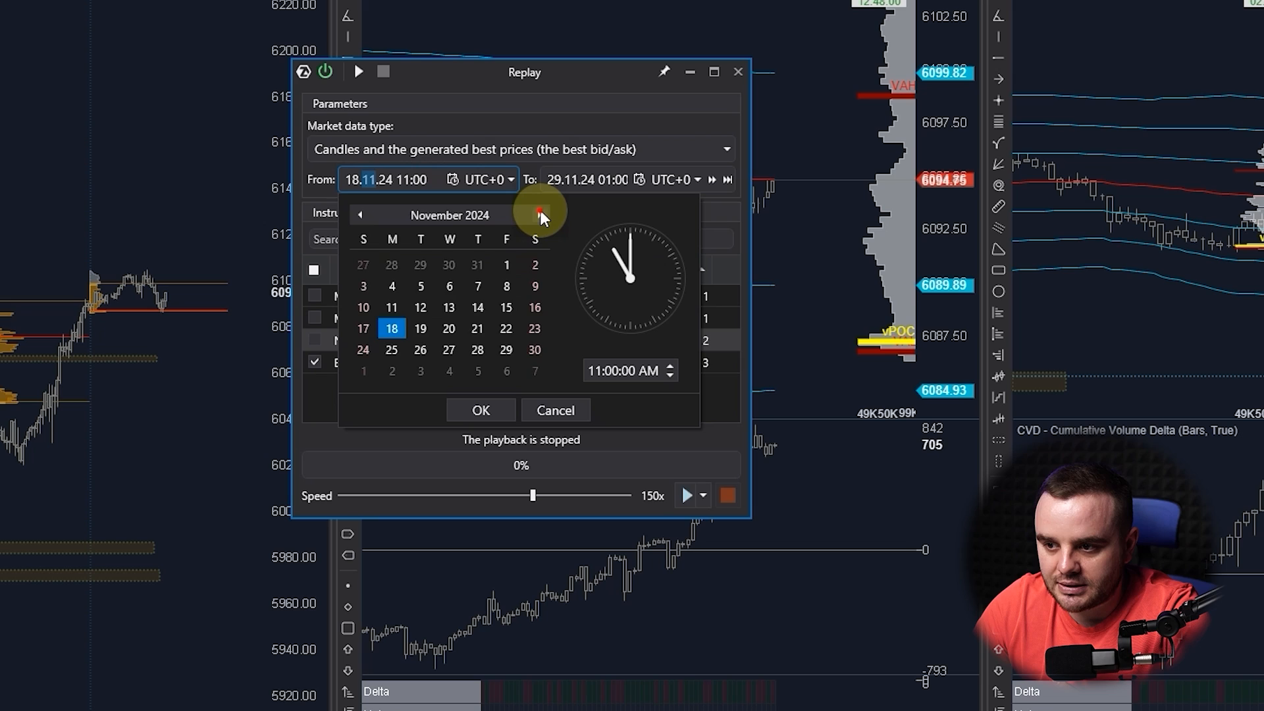
left_click(542, 215)
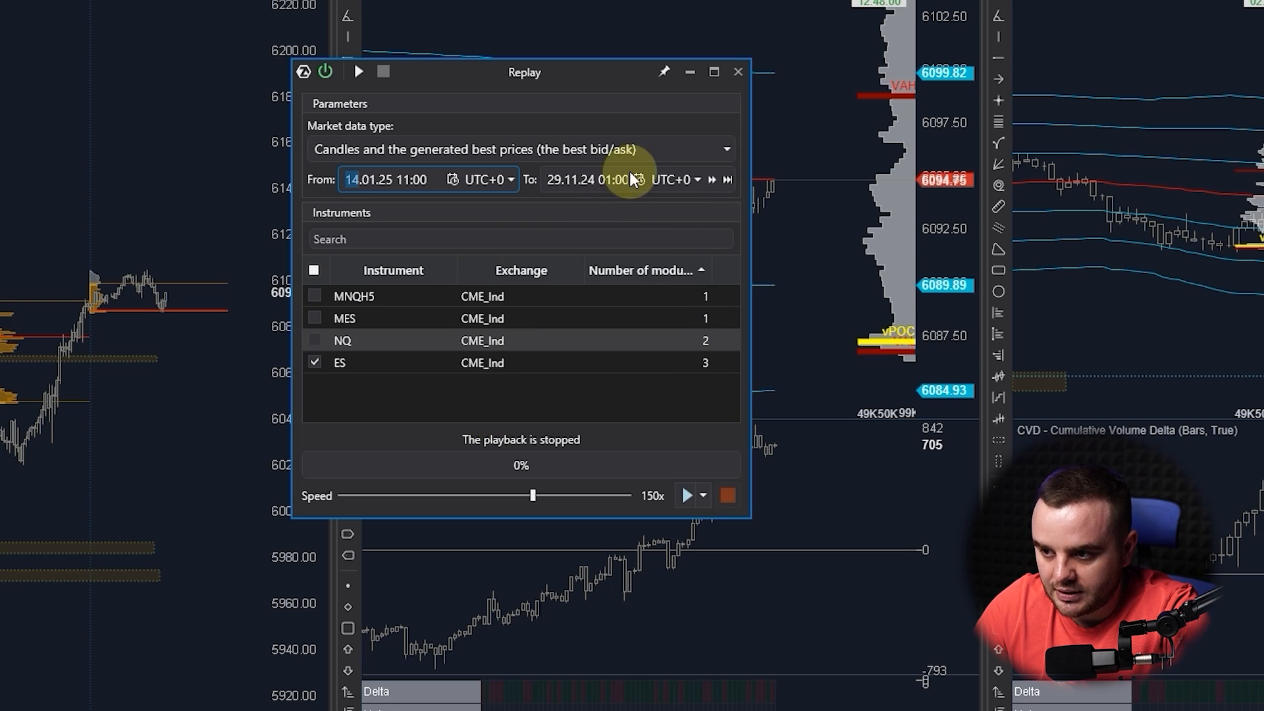
left_click(638, 179)
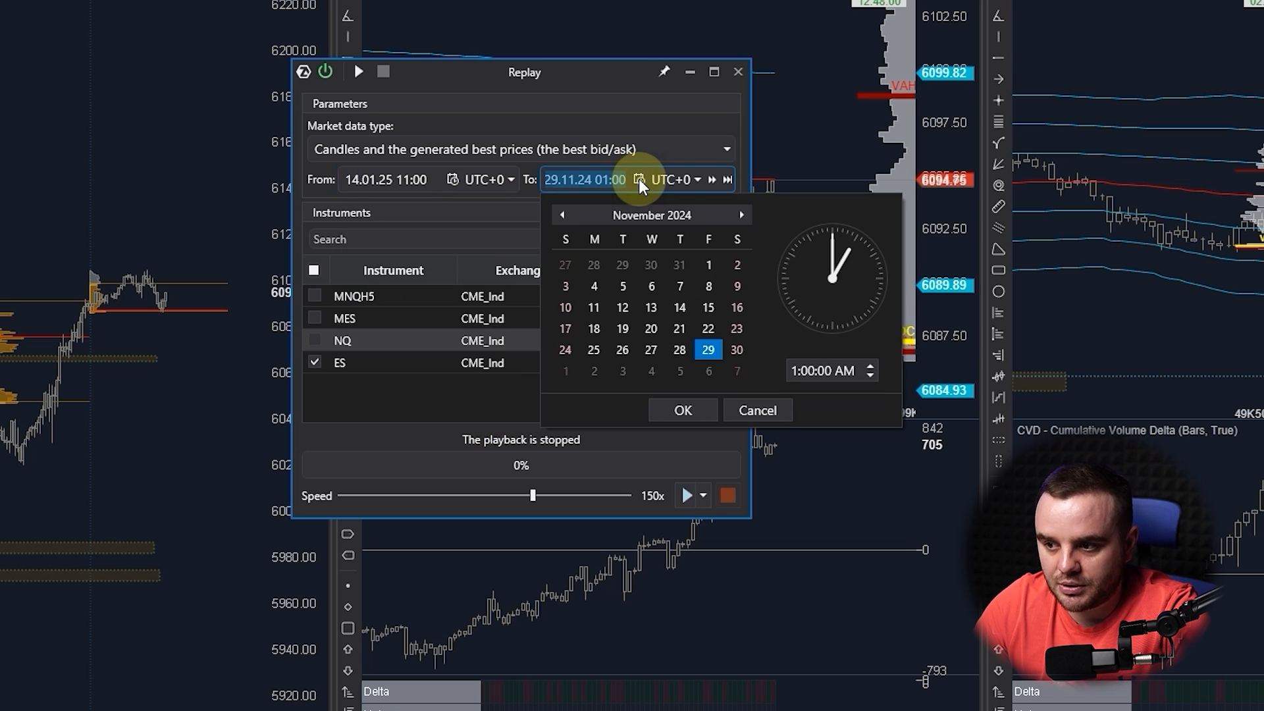
left_click(742, 214)
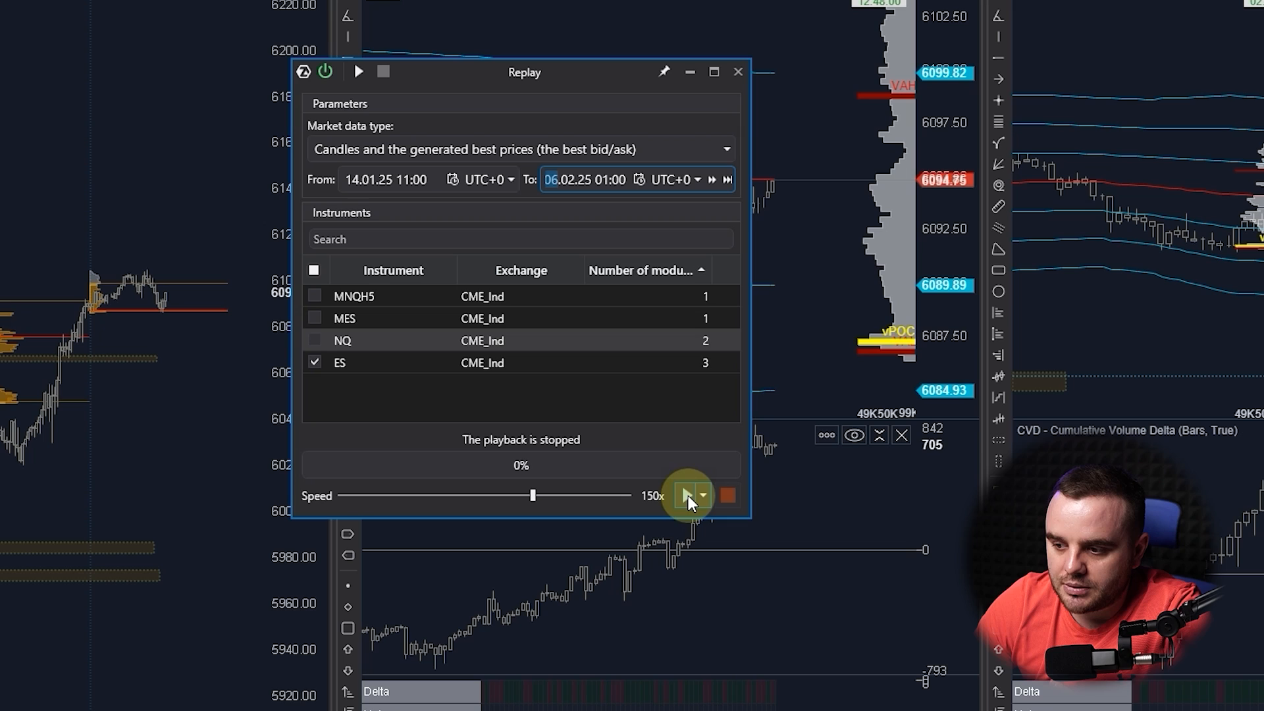
- Start ES replay playback at 5x speed and bring the charts in front of the Replay window
left_click(585, 179)
type("4")
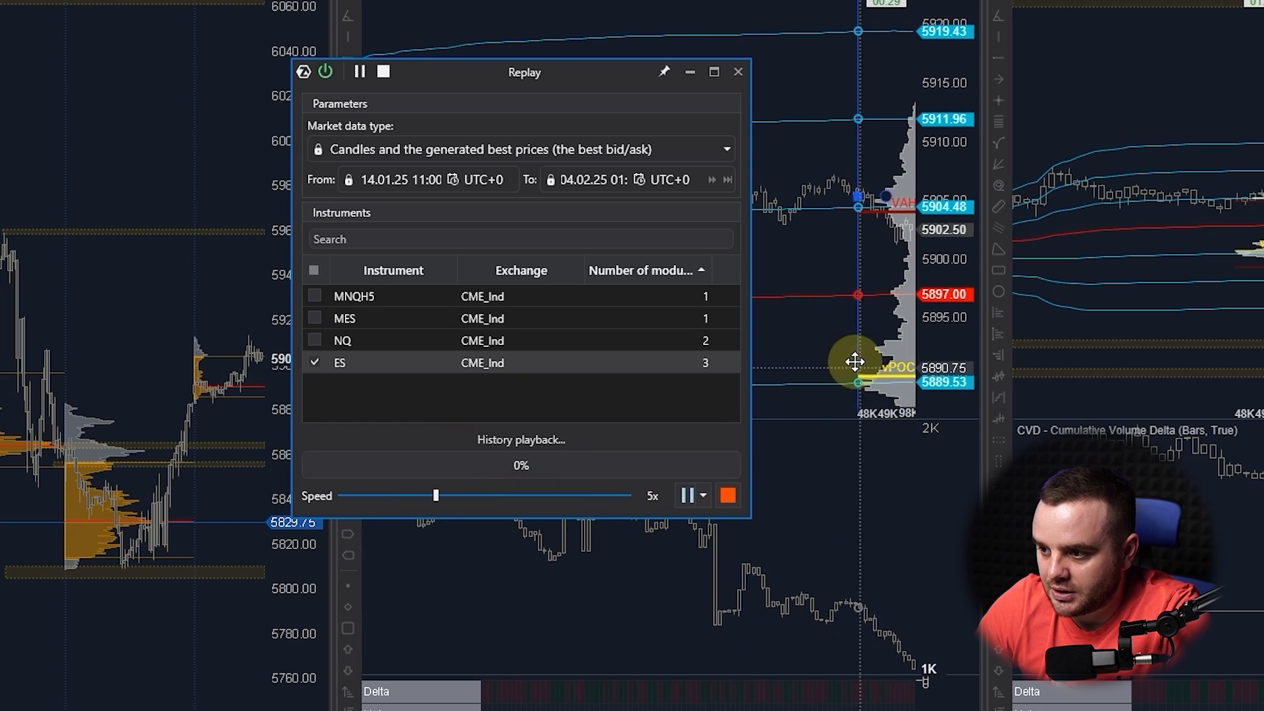
left_click(736, 71)
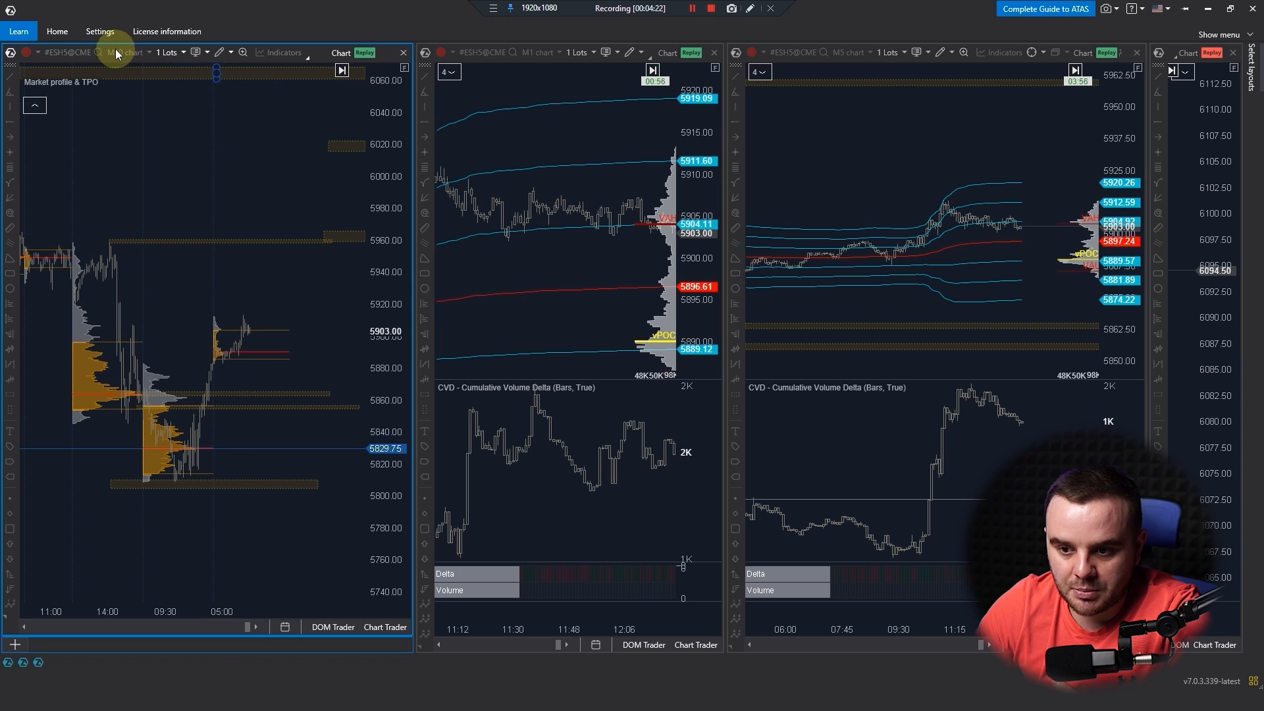
left_click(749, 8)
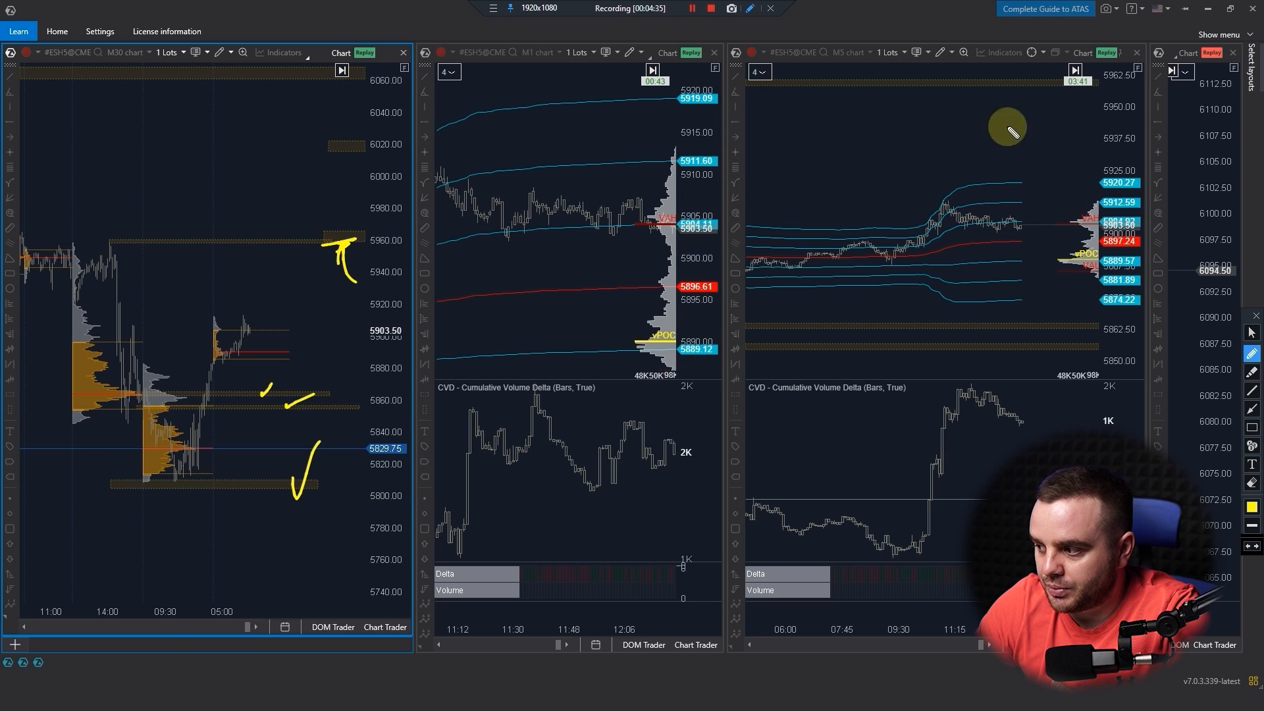
mouse_move(76, 391)
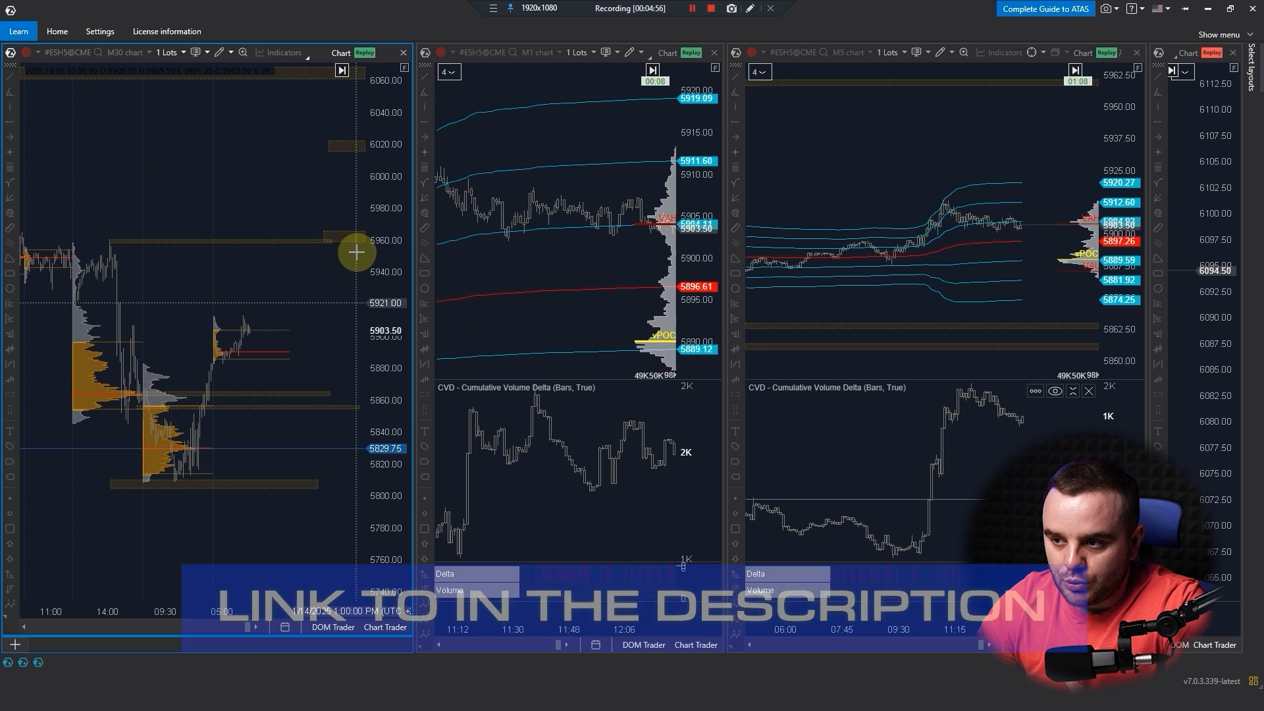
mouse_move(236, 407)
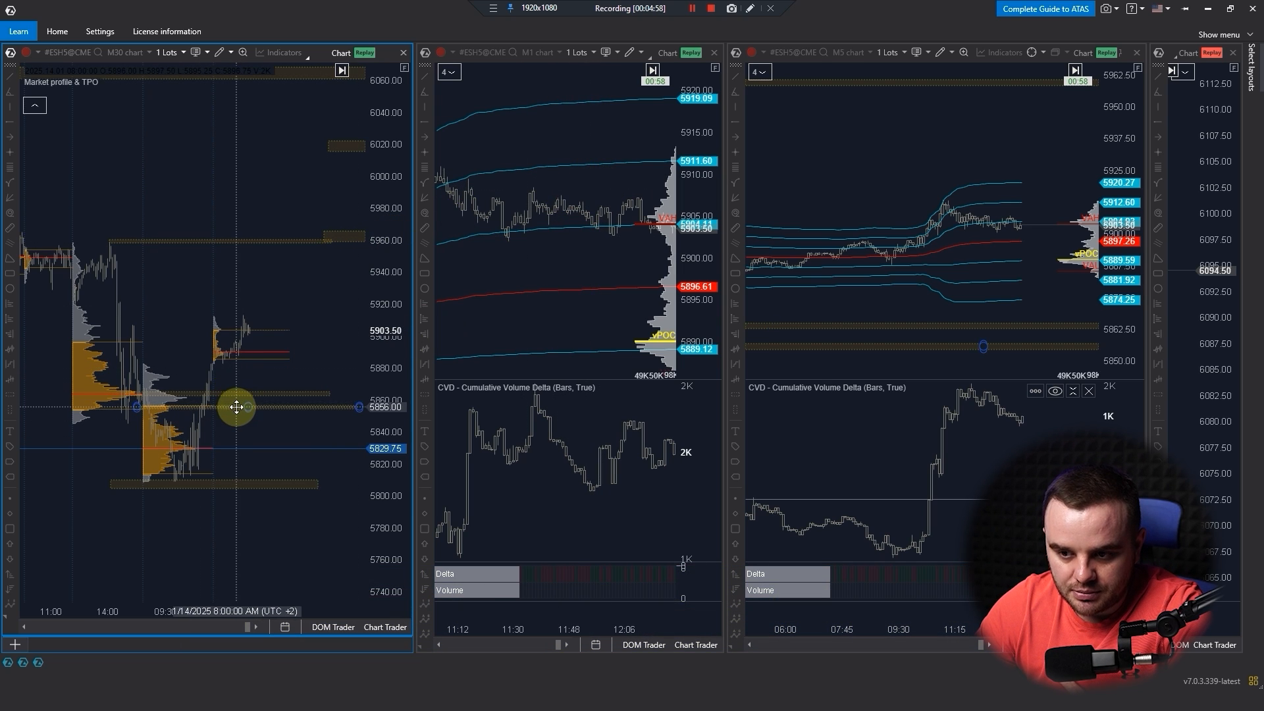
- Clear the M30 annotations and reopen the Replay window with ES playing at 5x
left_click(690, 8)
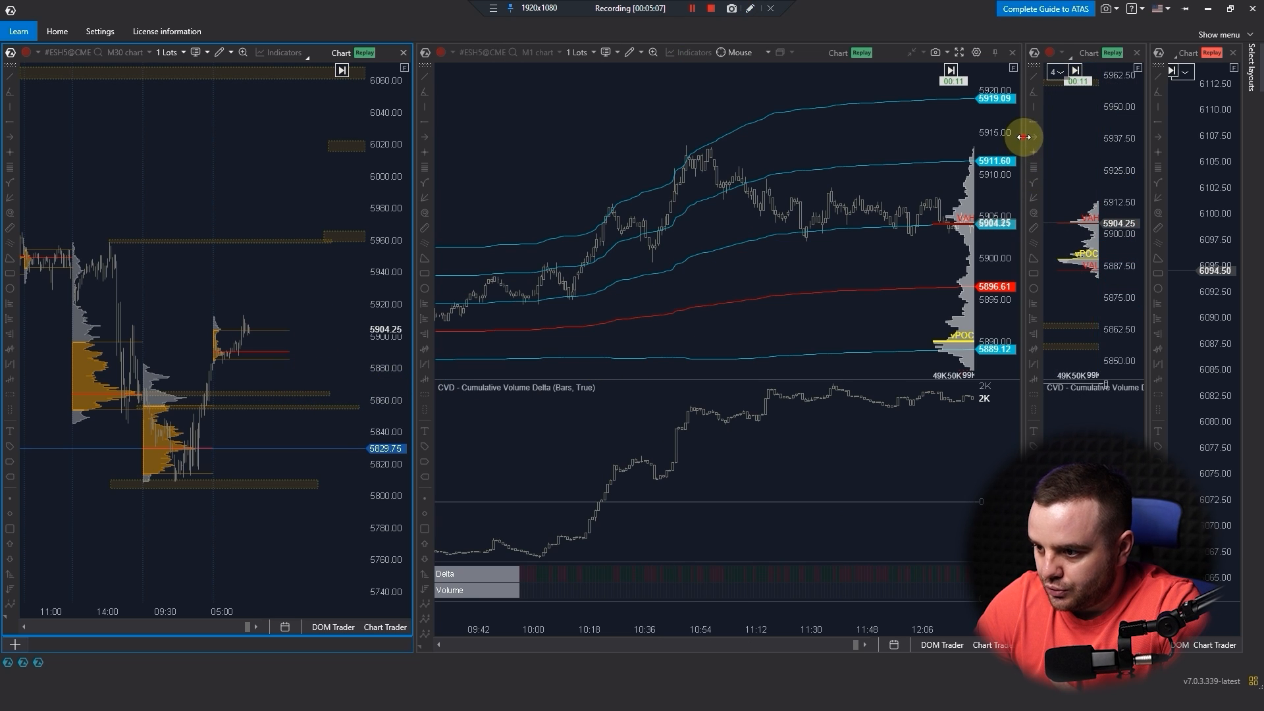
left_click(950, 71)
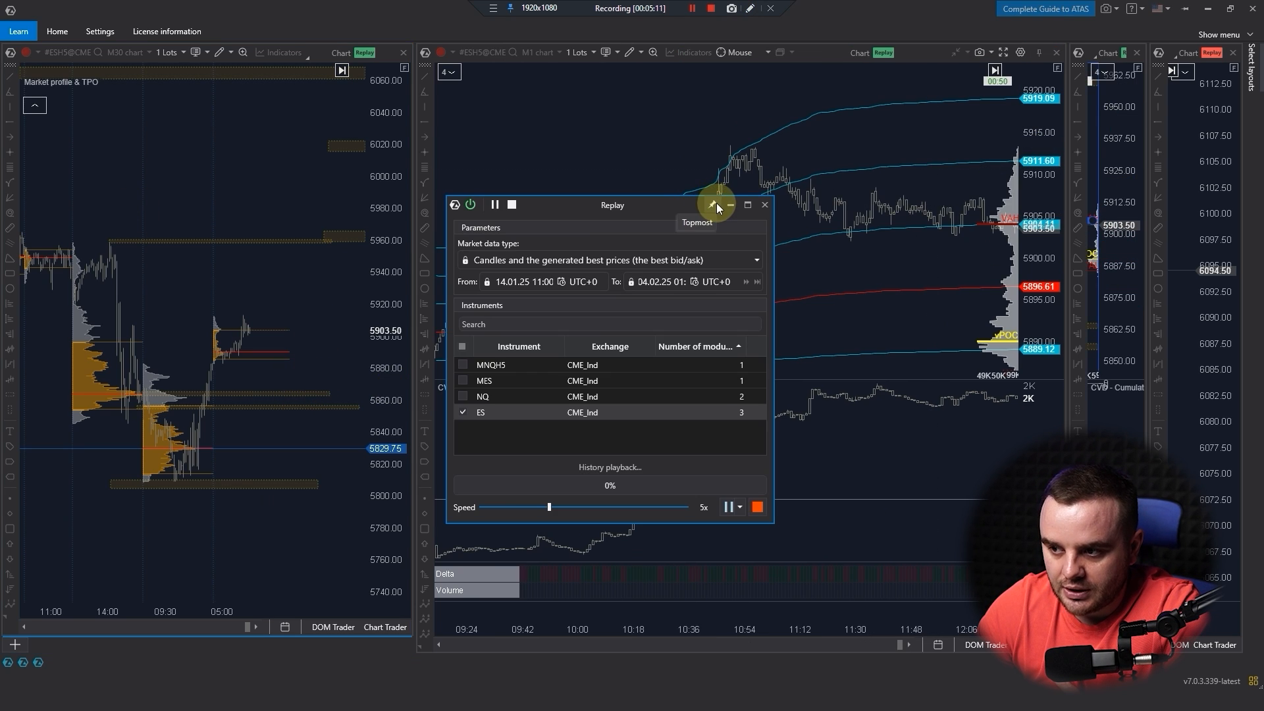
mouse_move(864, 112)
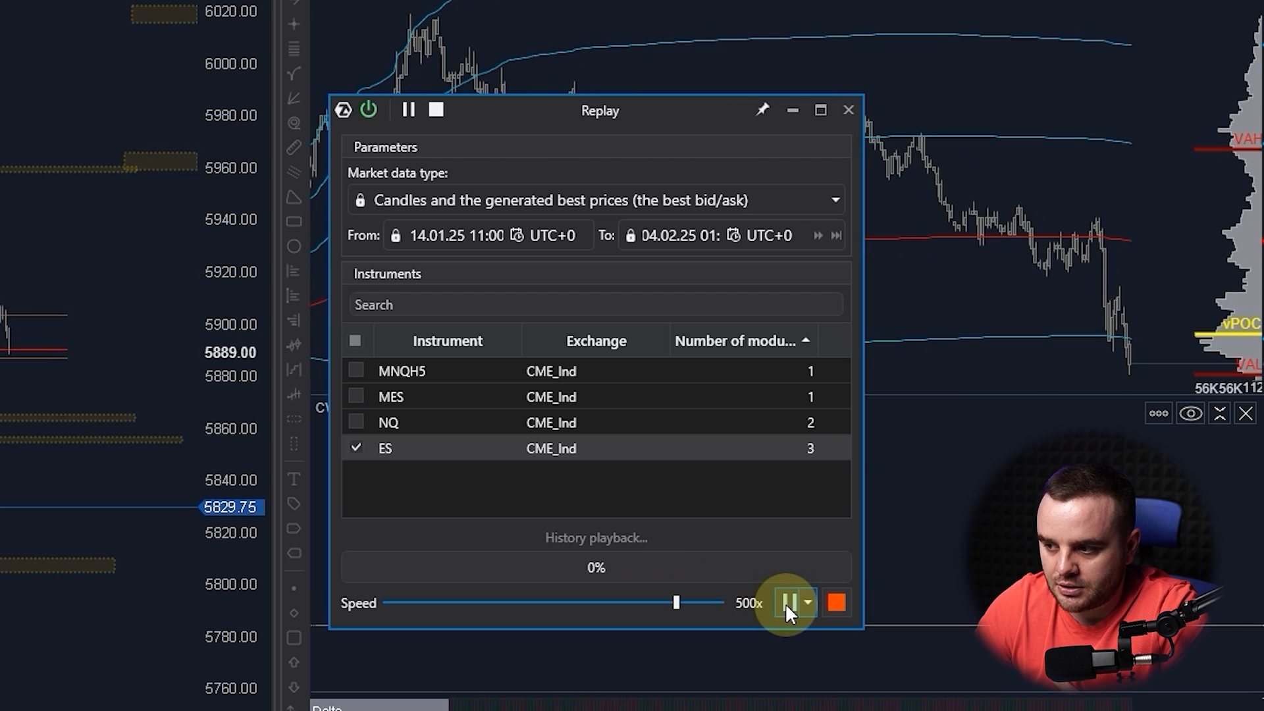
- Pause the replay, bring the speed down from 500x toward 5x, and resume playback
left_click(790, 602)
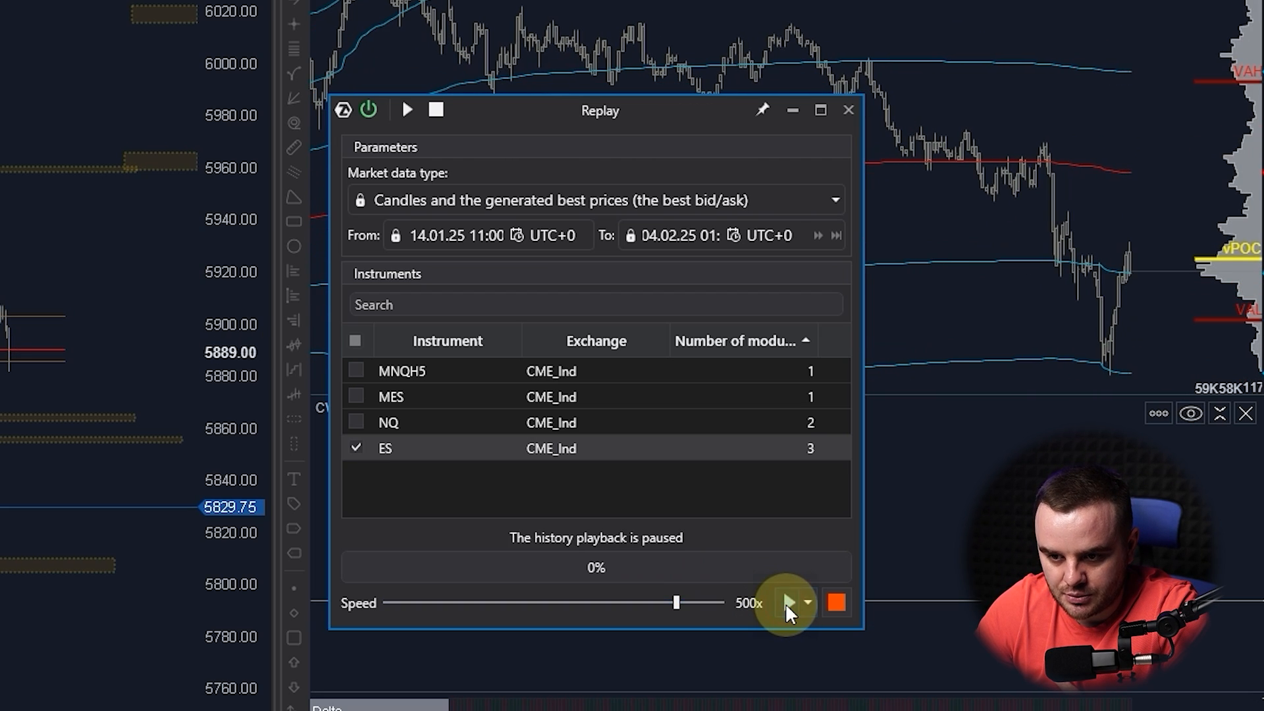
left_click(786, 603)
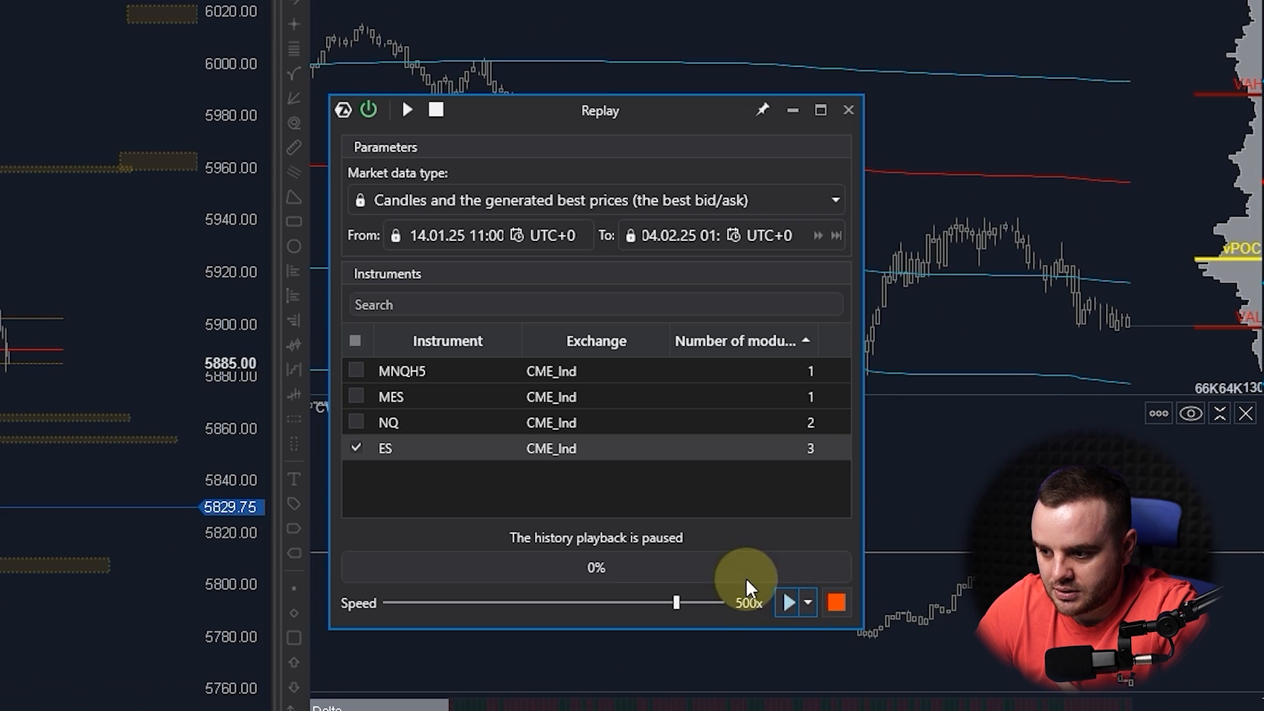
left_click(789, 603)
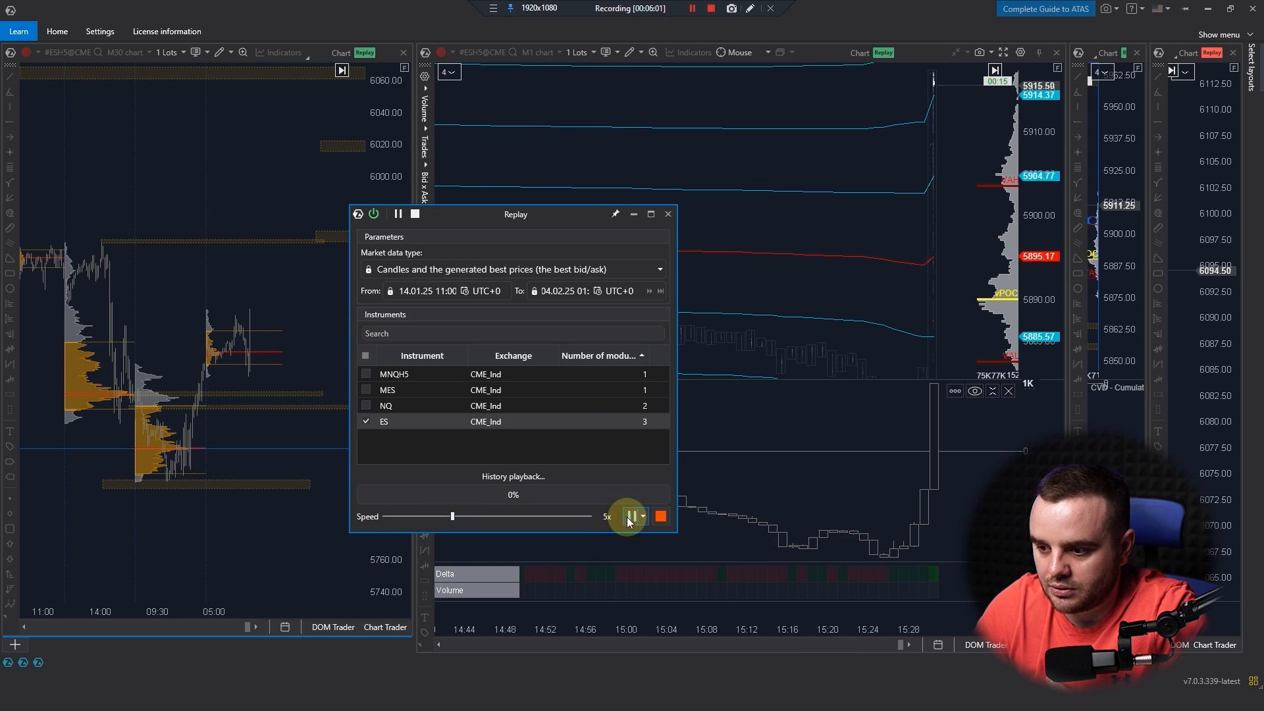
- Close the Replay window and zoom the M1 chart to show footprint clusters, delta and volume
left_click(630, 516)
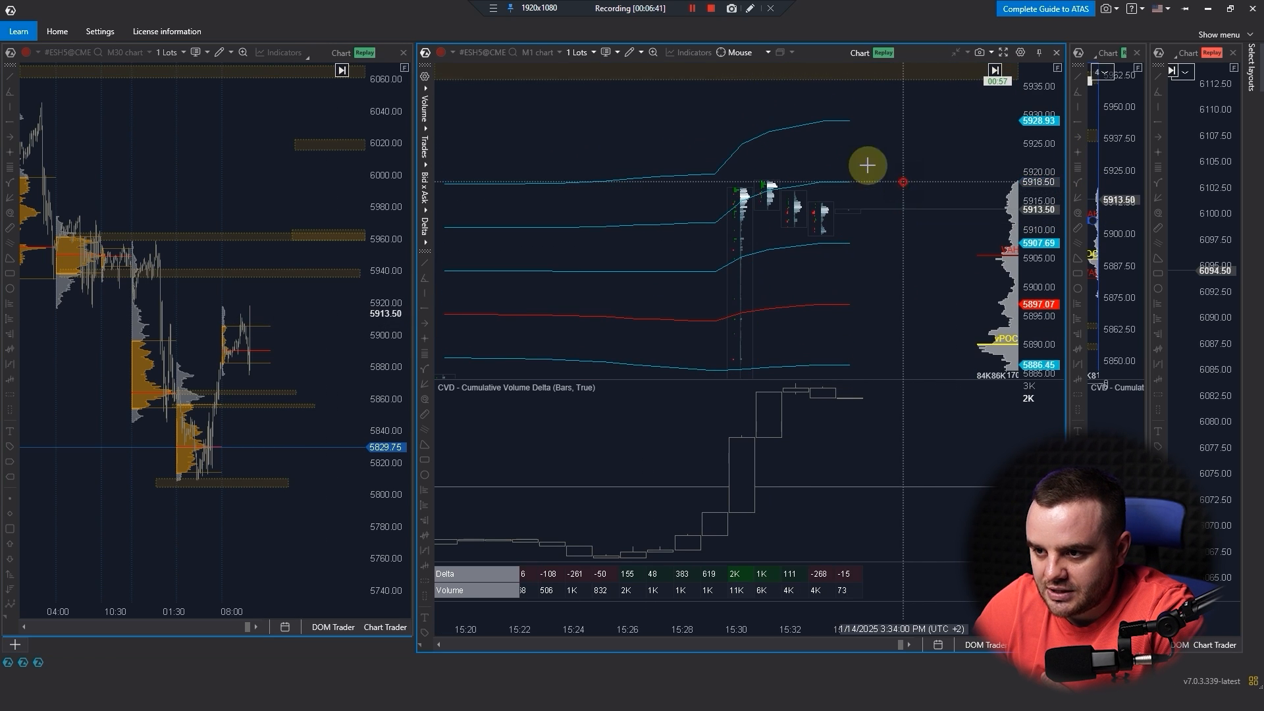
mouse_move(897, 187)
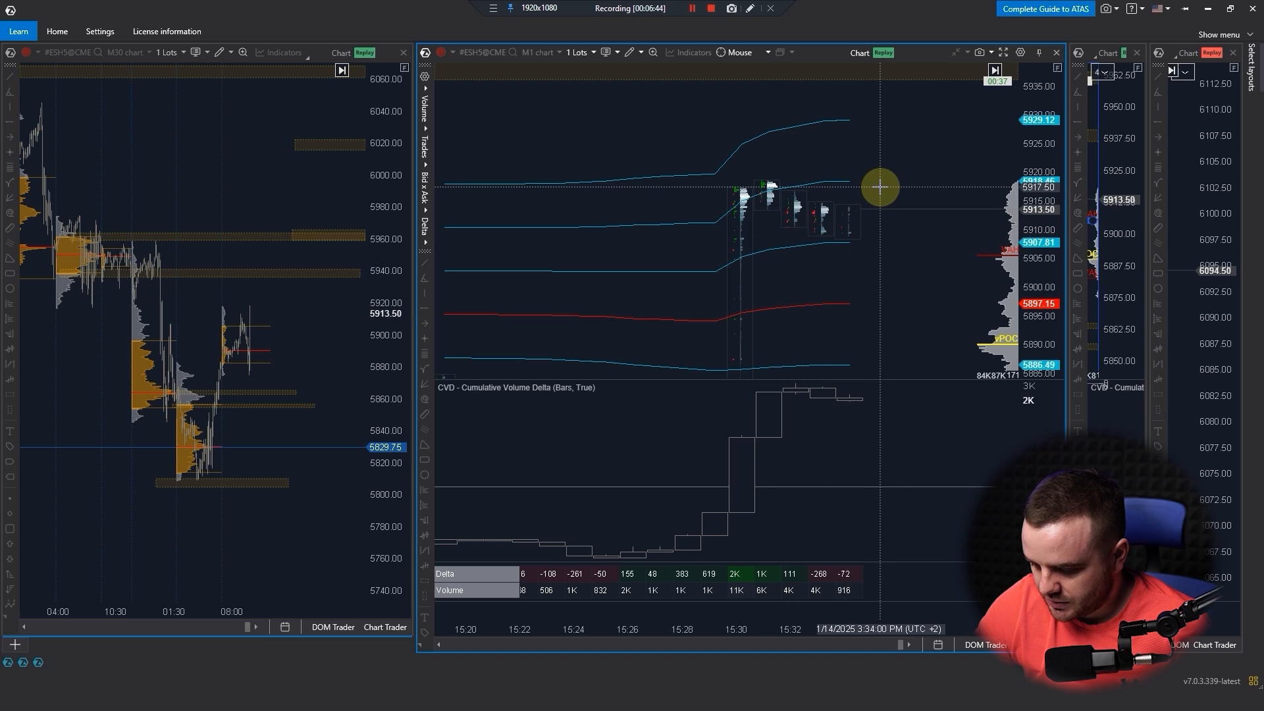
- Place a Sell Limit order at 5917.50 from the M1 chart's context menu
right_click(878, 187)
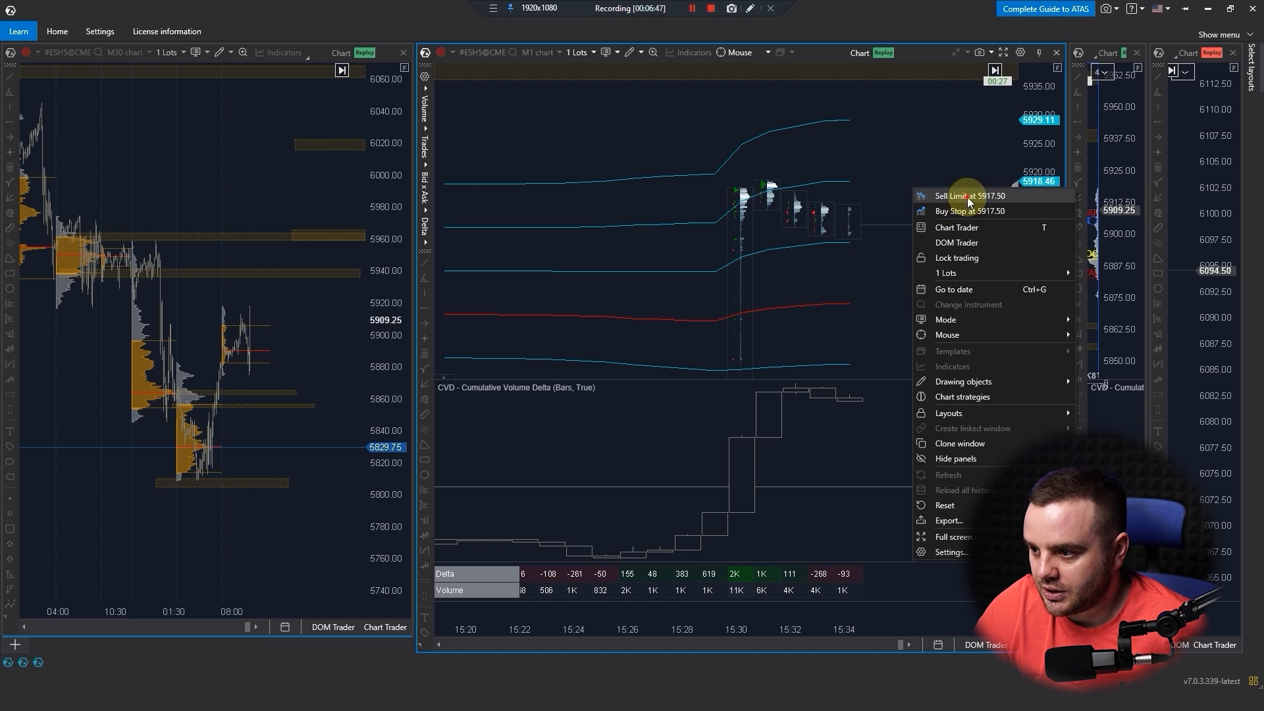
left_click(970, 195)
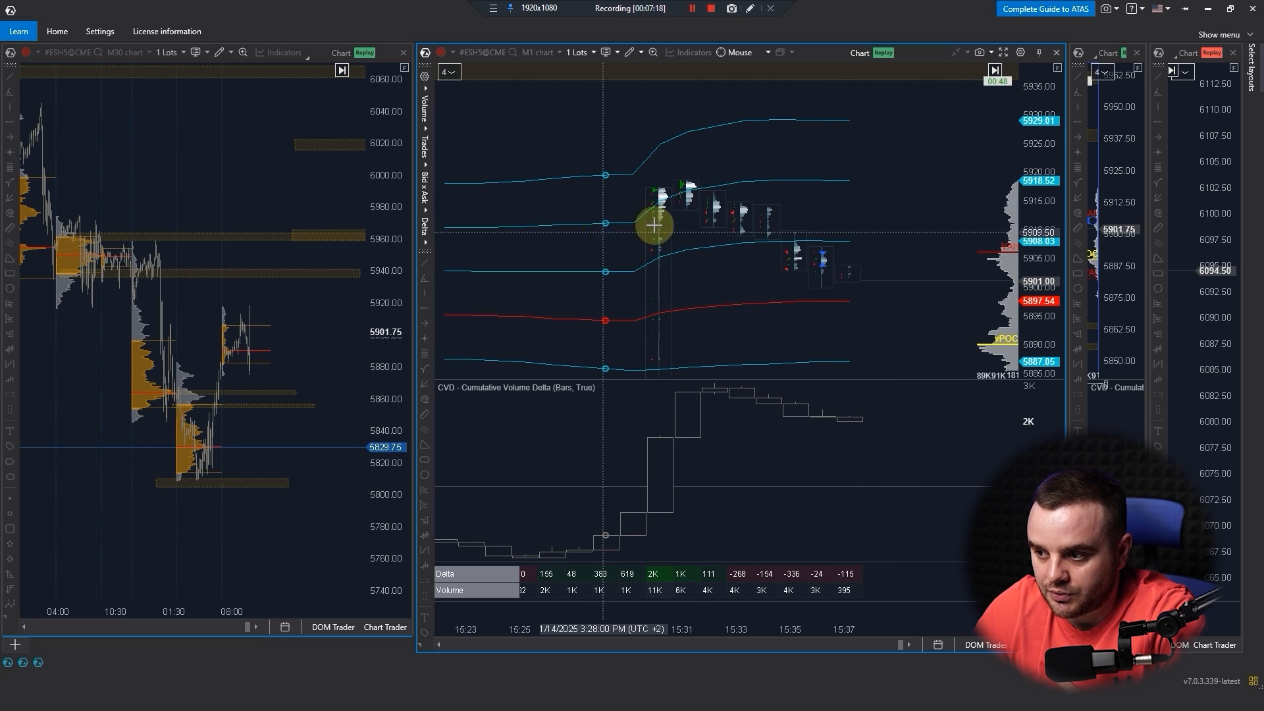
mouse_move(981, 234)
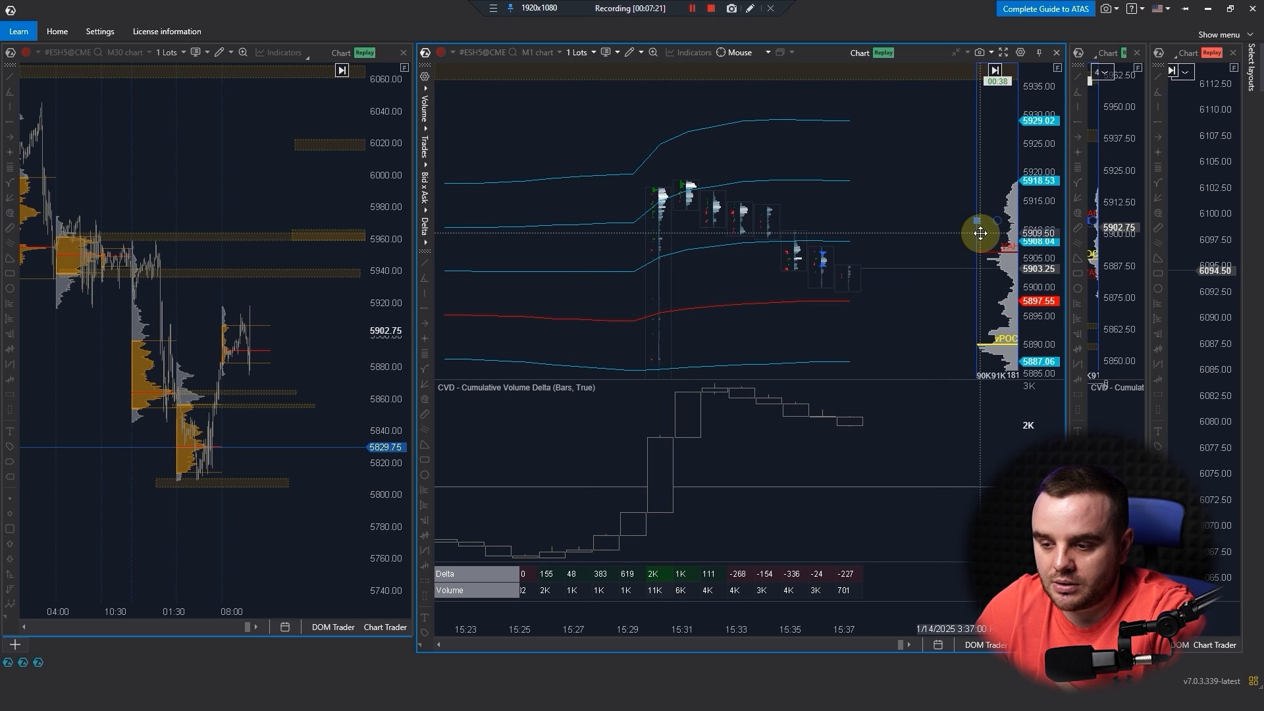
mouse_move(920, 259)
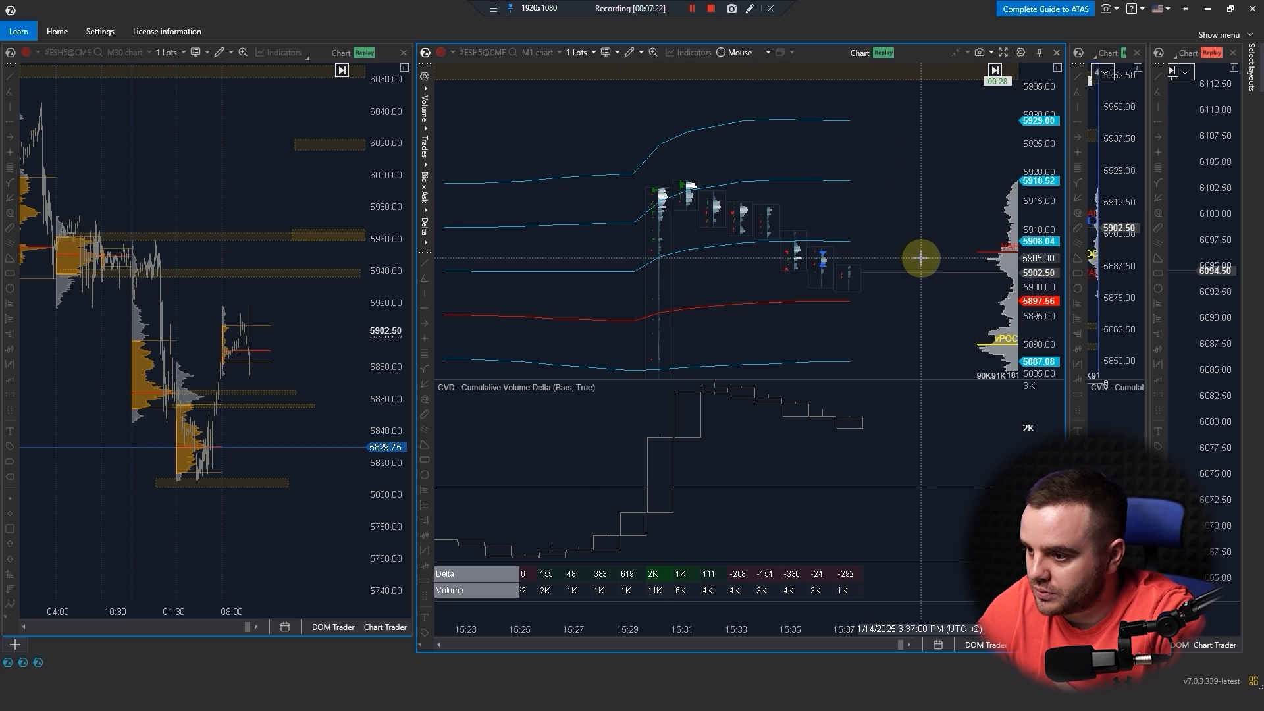
mouse_move(965, 241)
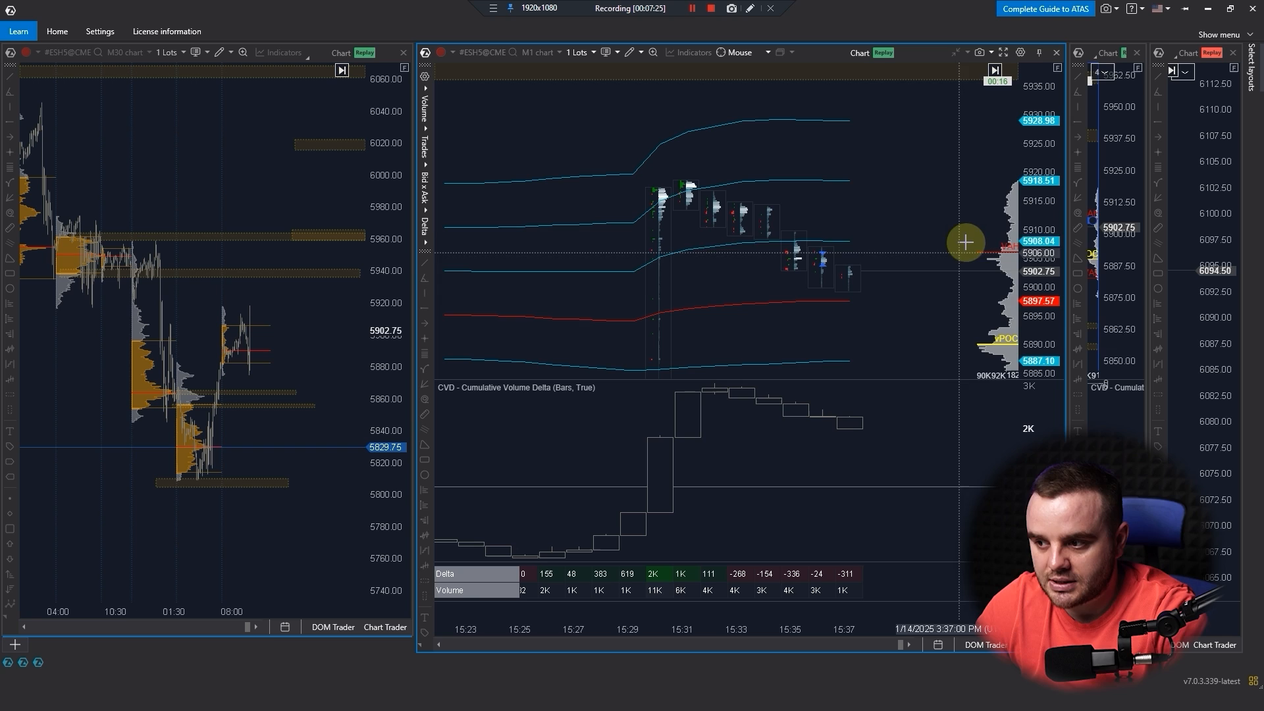
mouse_move(706, 361)
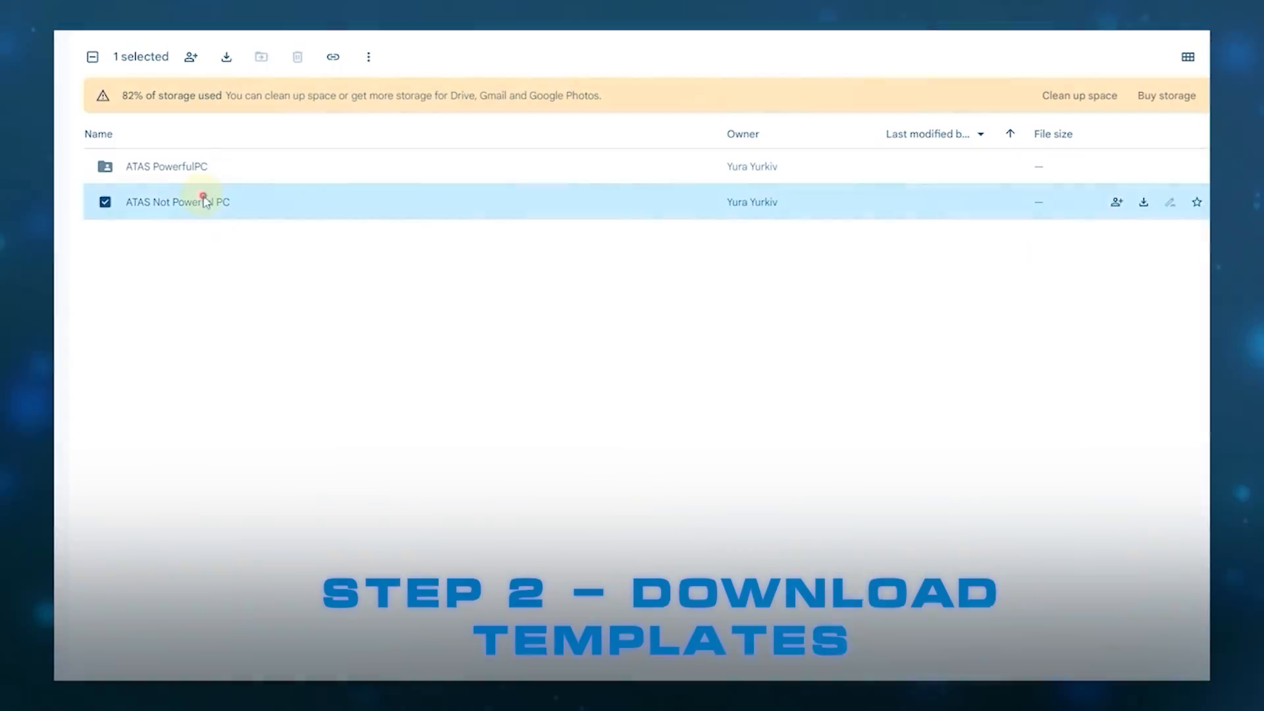
- Open the ATAS Not Powerful PC folder listing one workspace and four chart templates
double_click(167, 202)
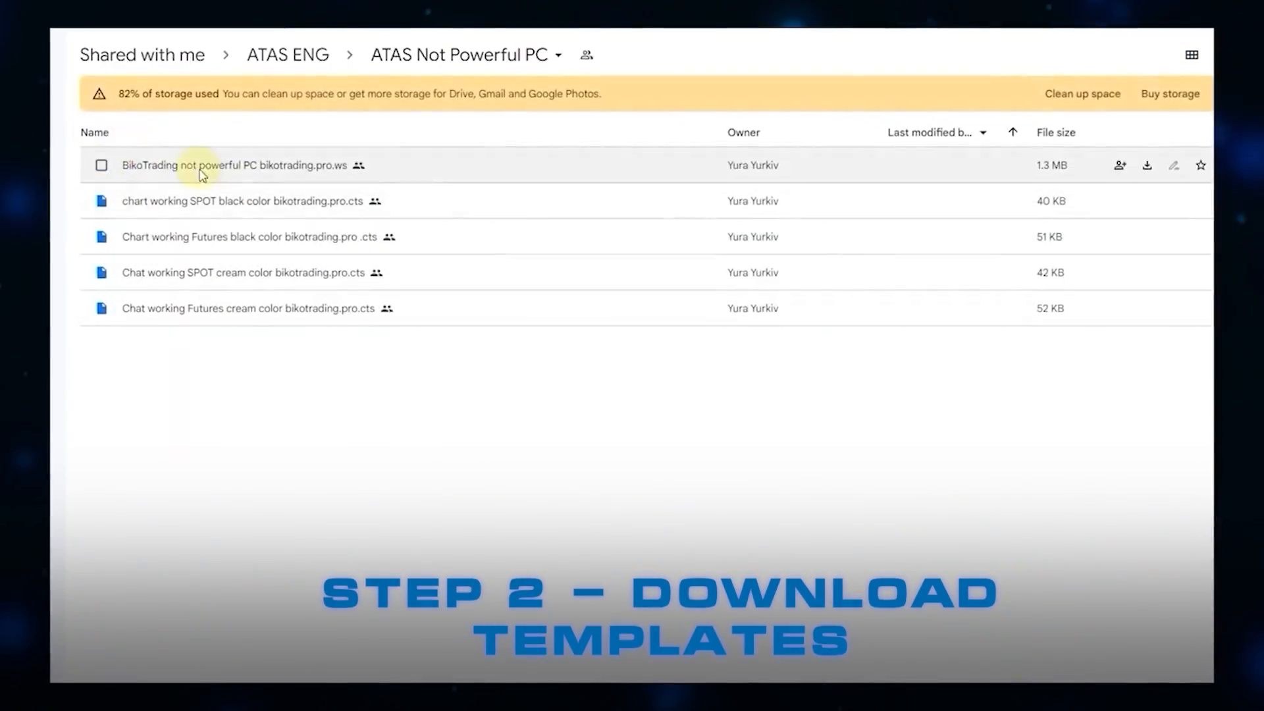